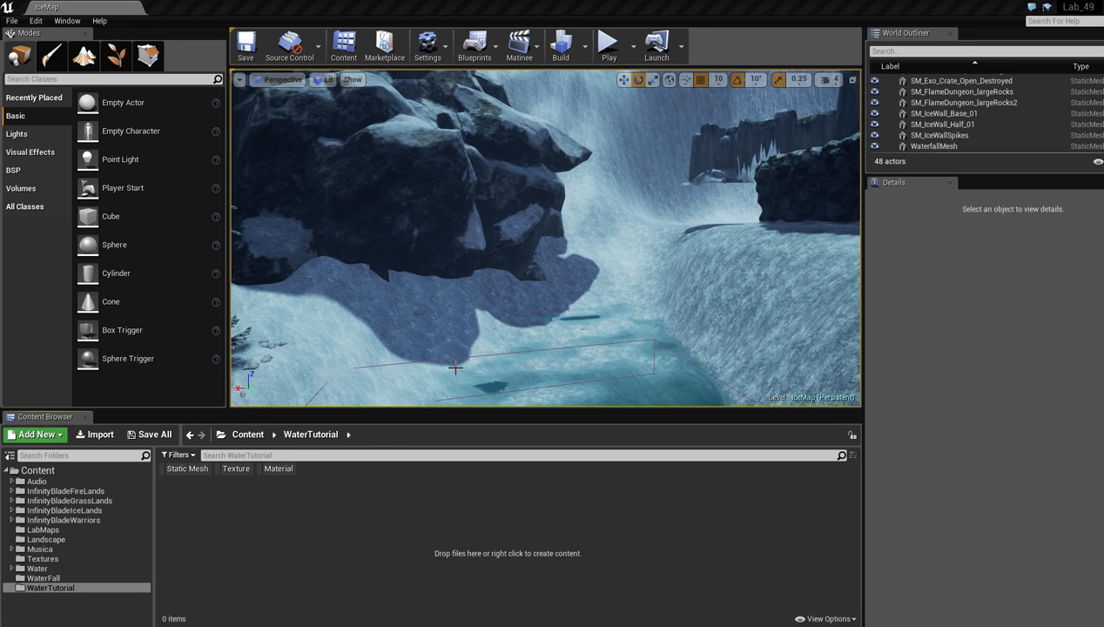
mouse_move(640, 296)
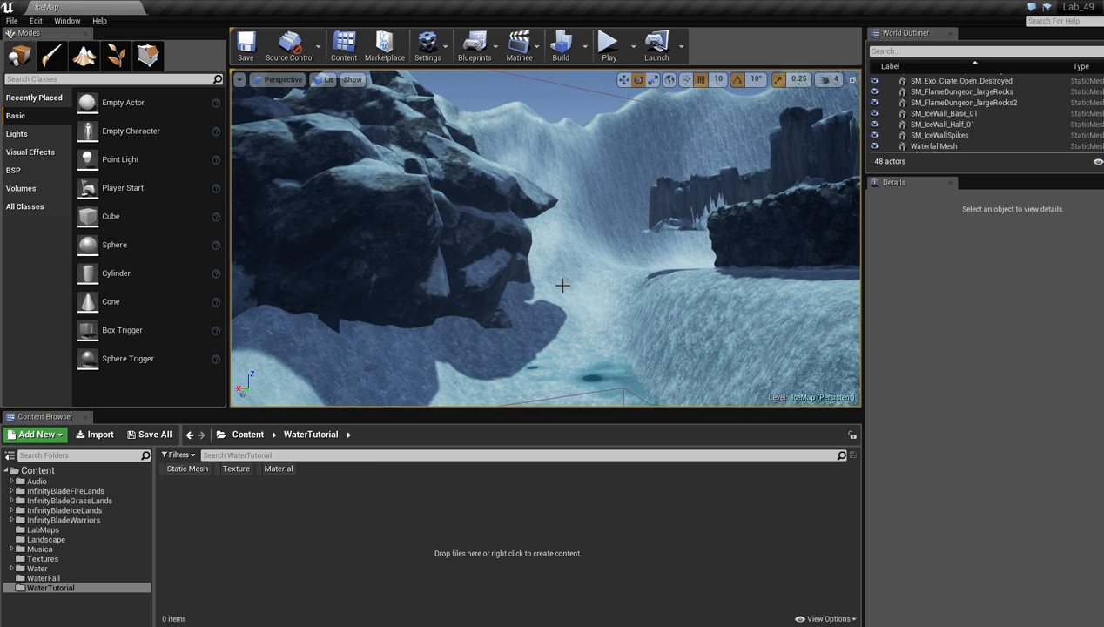
Step: Import the water_d and RandomNormal textures from the Desktop into the WaterTutorial folder
drag(561, 286, 467, 275)
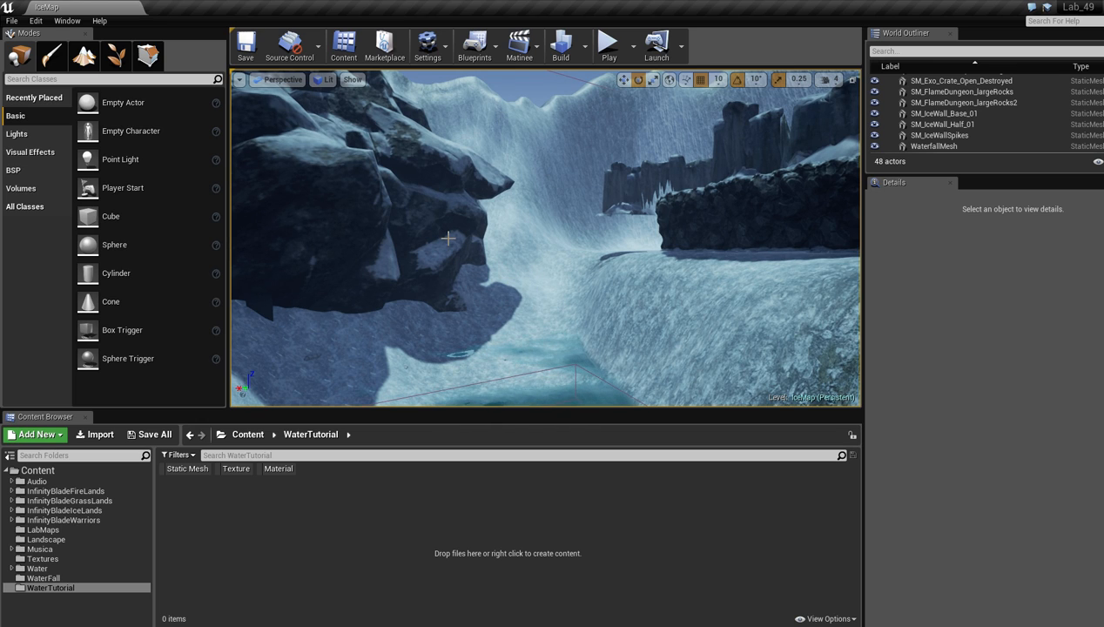
mouse_move(559, 258)
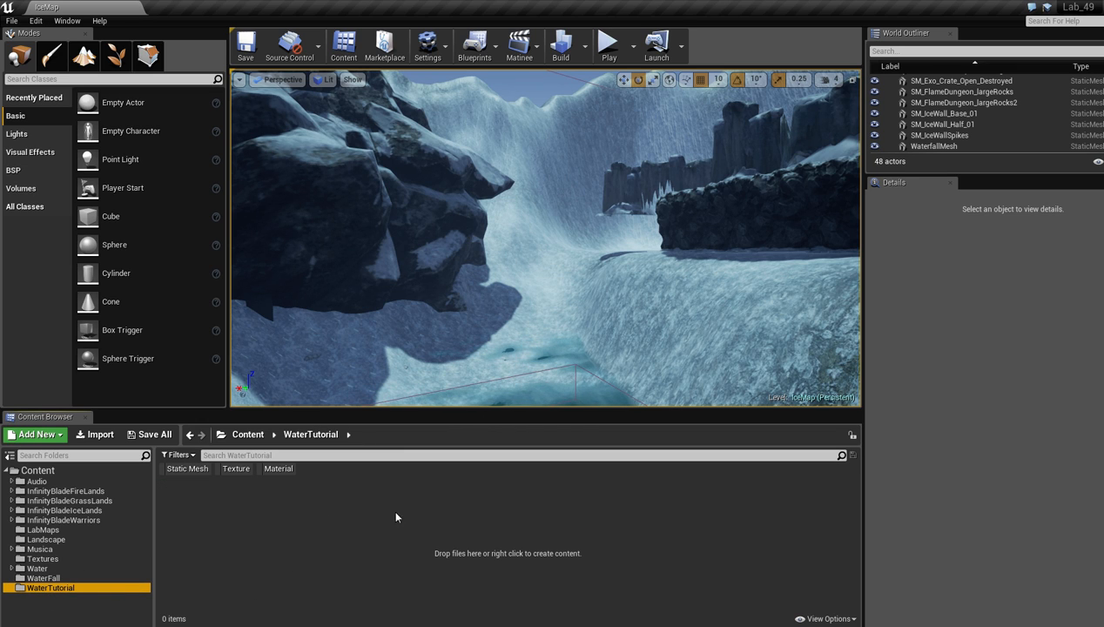
mouse_move(459, 557)
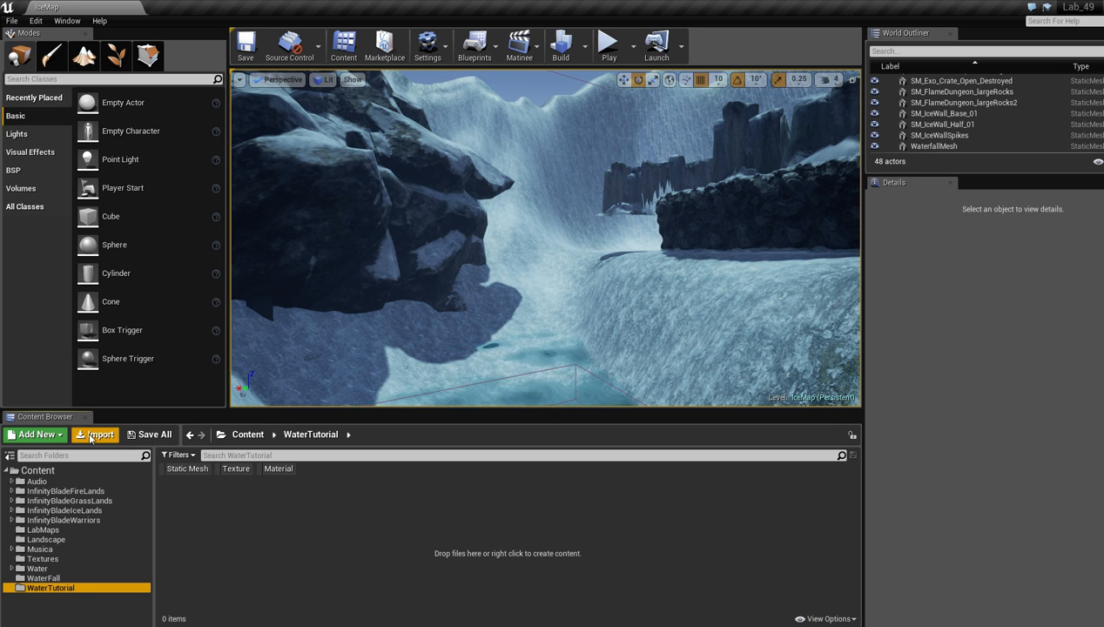
mouse_move(79, 592)
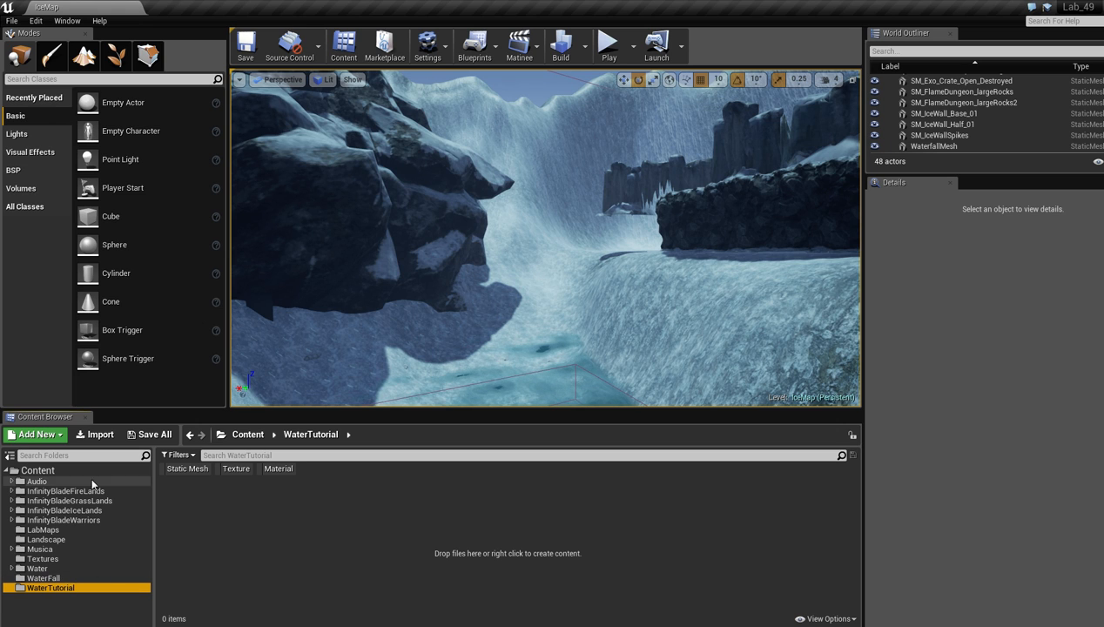
click(94, 433)
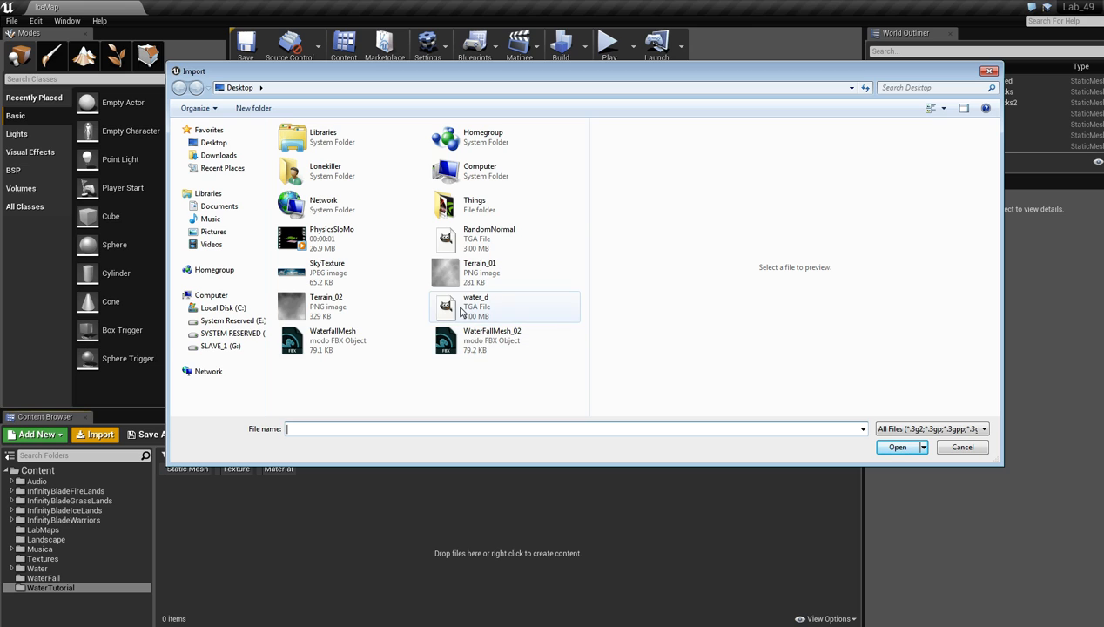
click(475, 307)
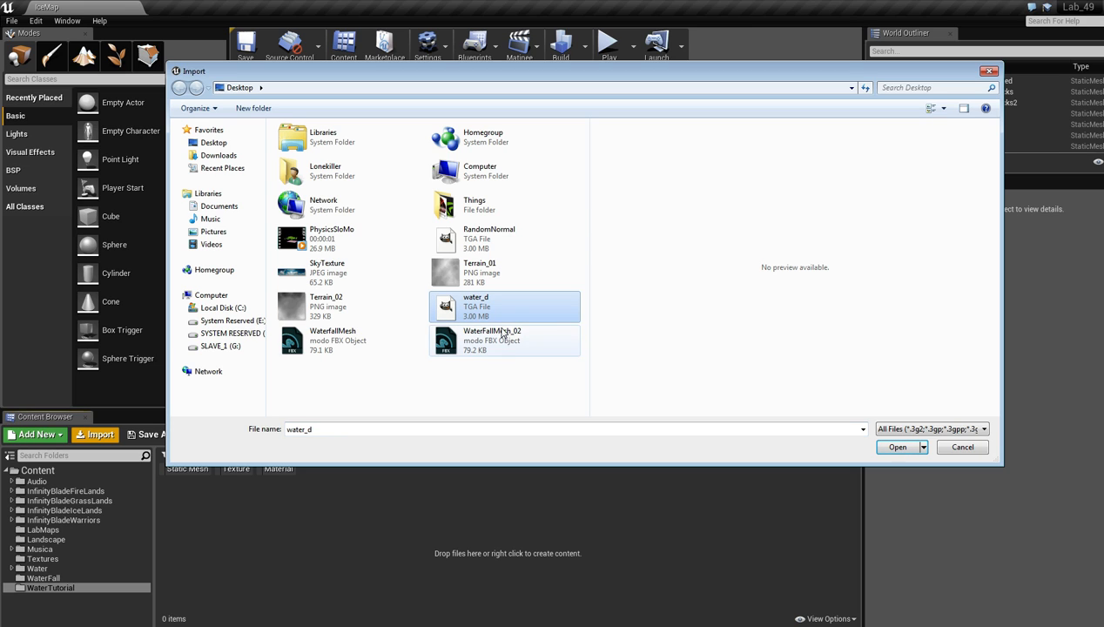
mouse_move(497, 241)
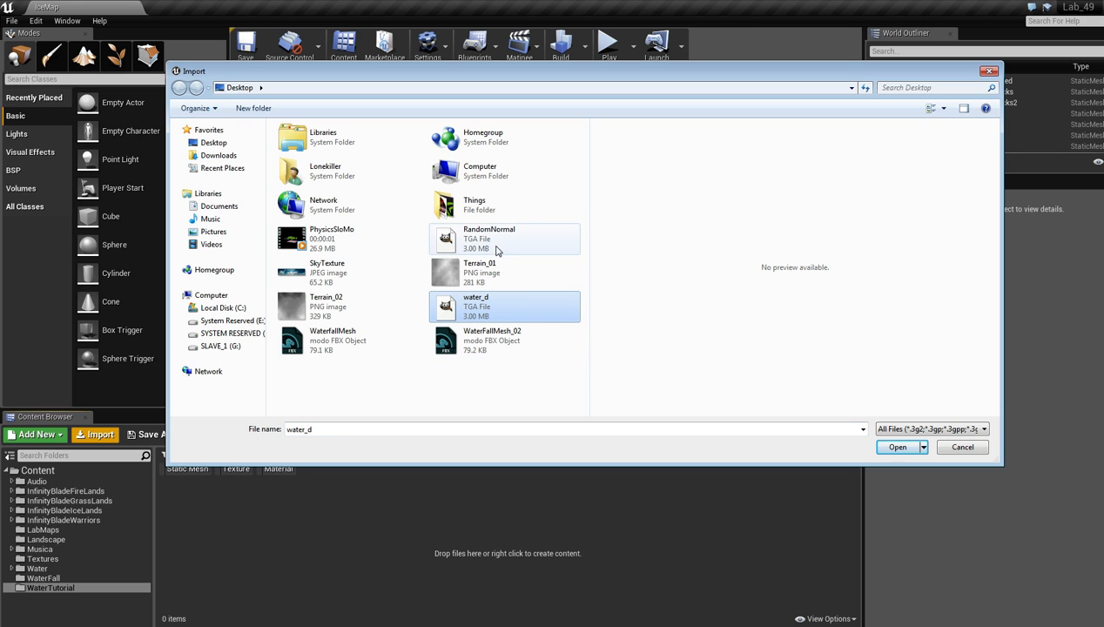
click(487, 238)
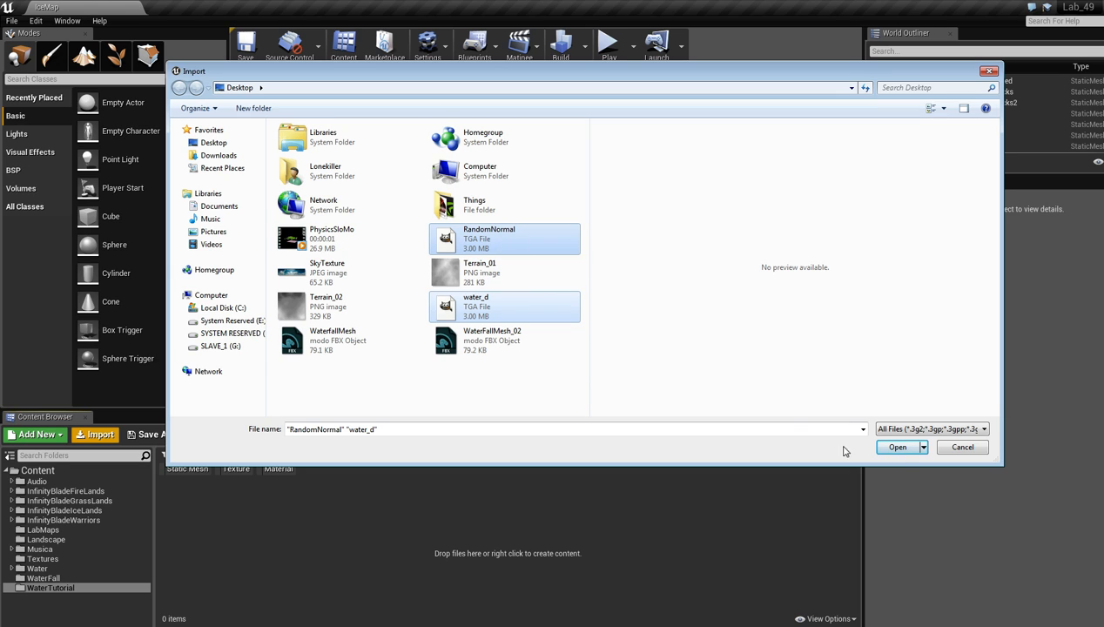
click(897, 446)
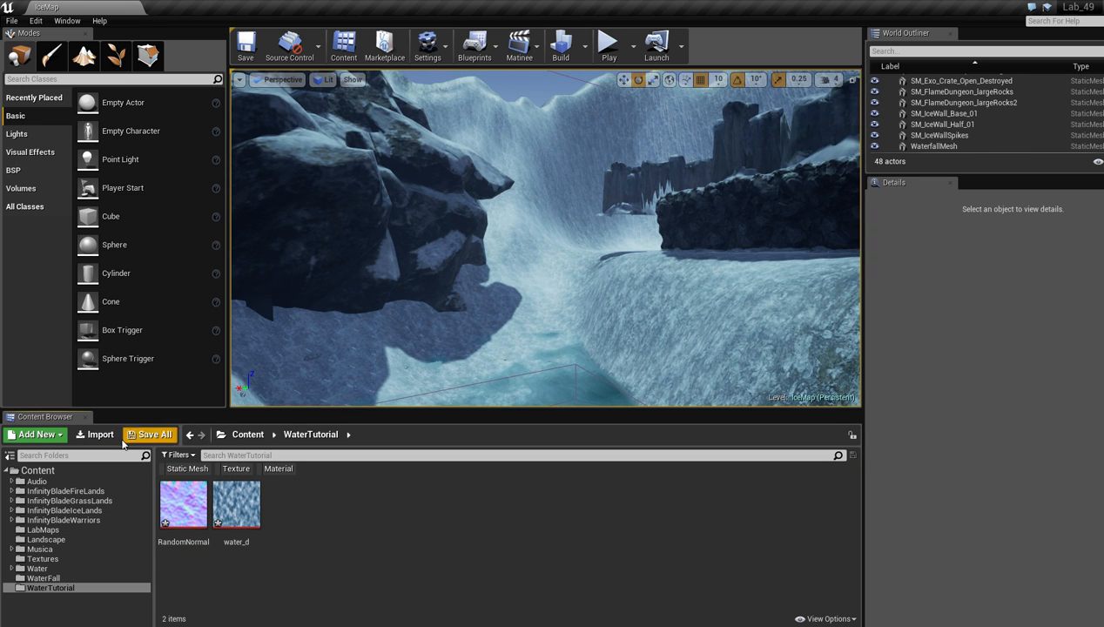
Step: Import the two WaterfallMesh FBX files, test-place WaterfallMesh_02 in the level and delete it again
click(97, 434)
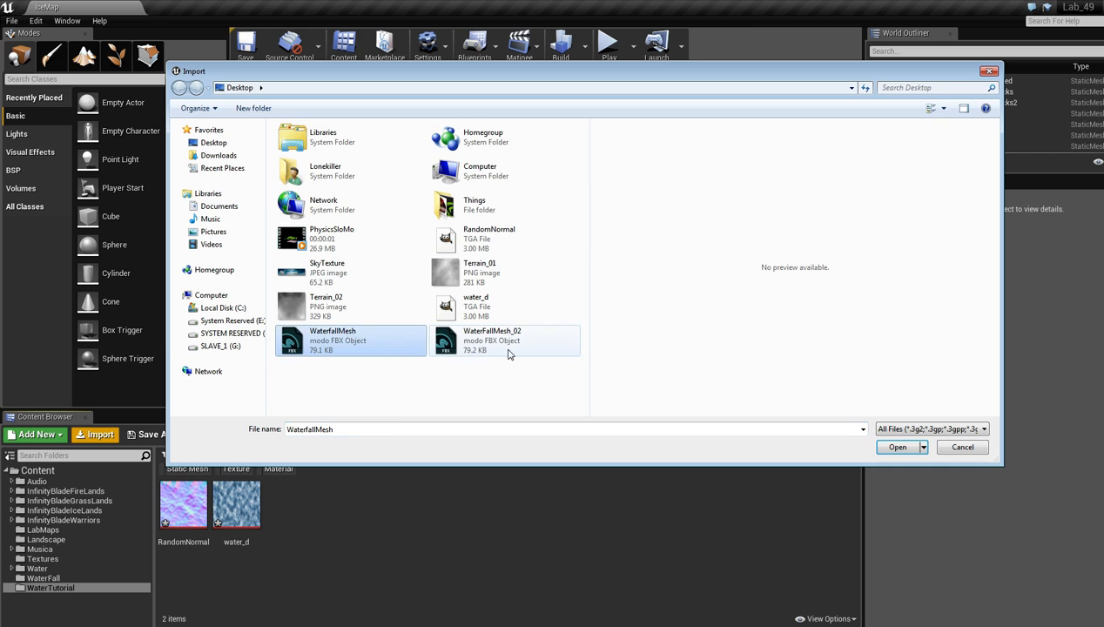
click(897, 446)
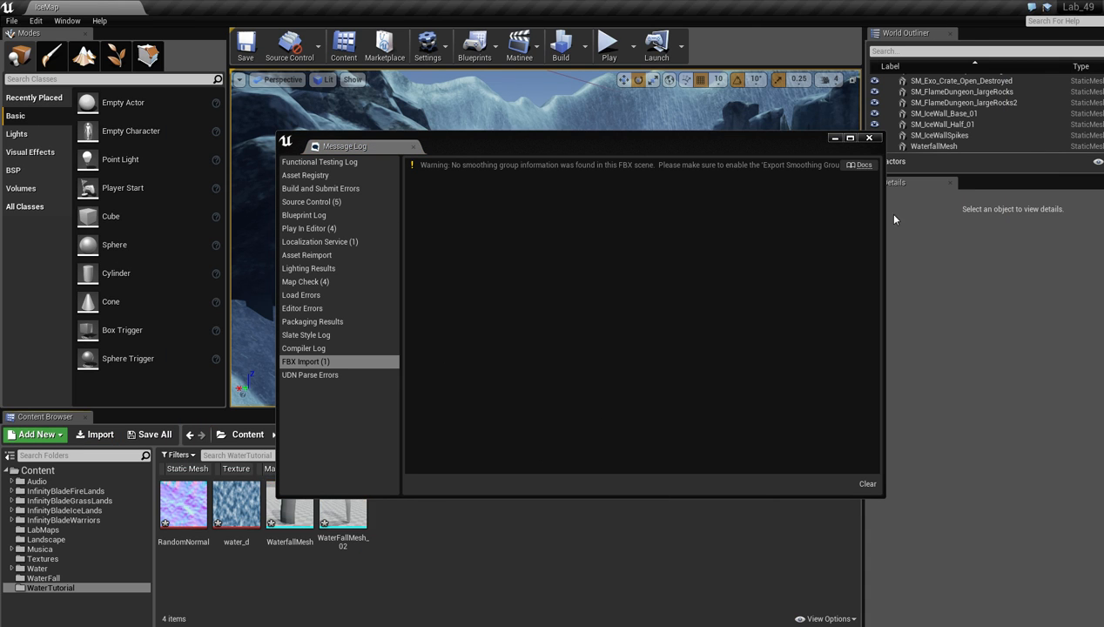
click(868, 138)
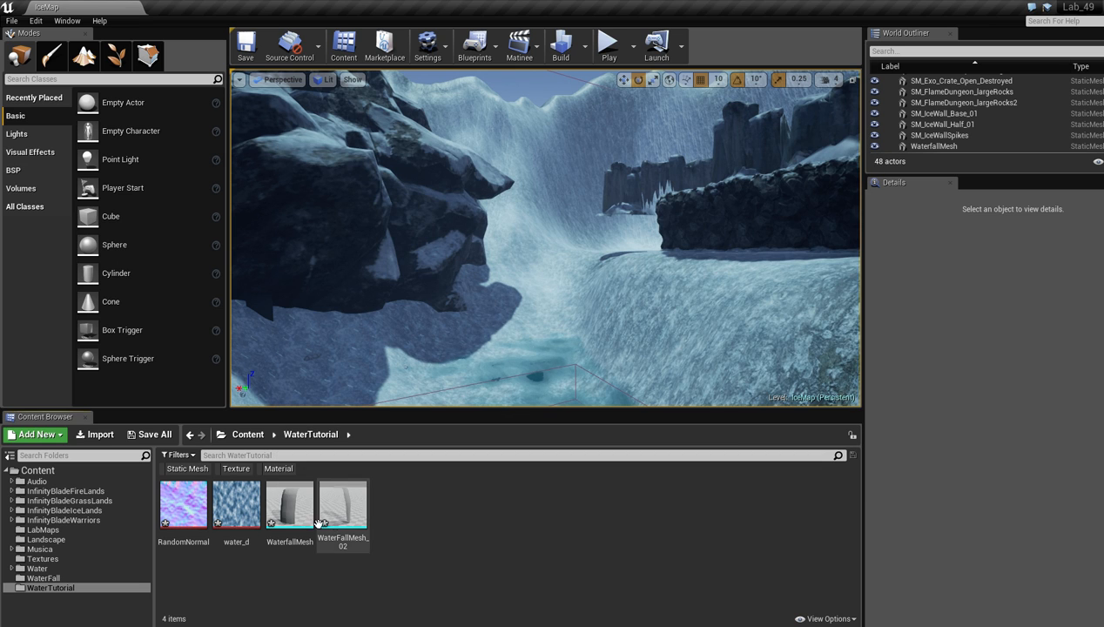
drag(289, 503, 496, 304)
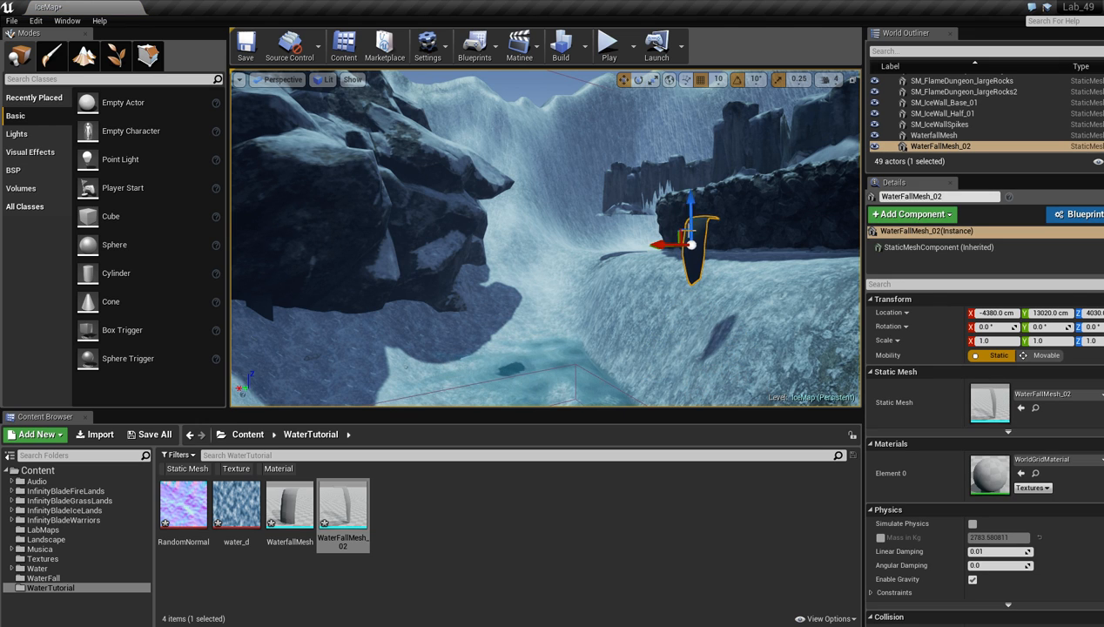
key(delete)
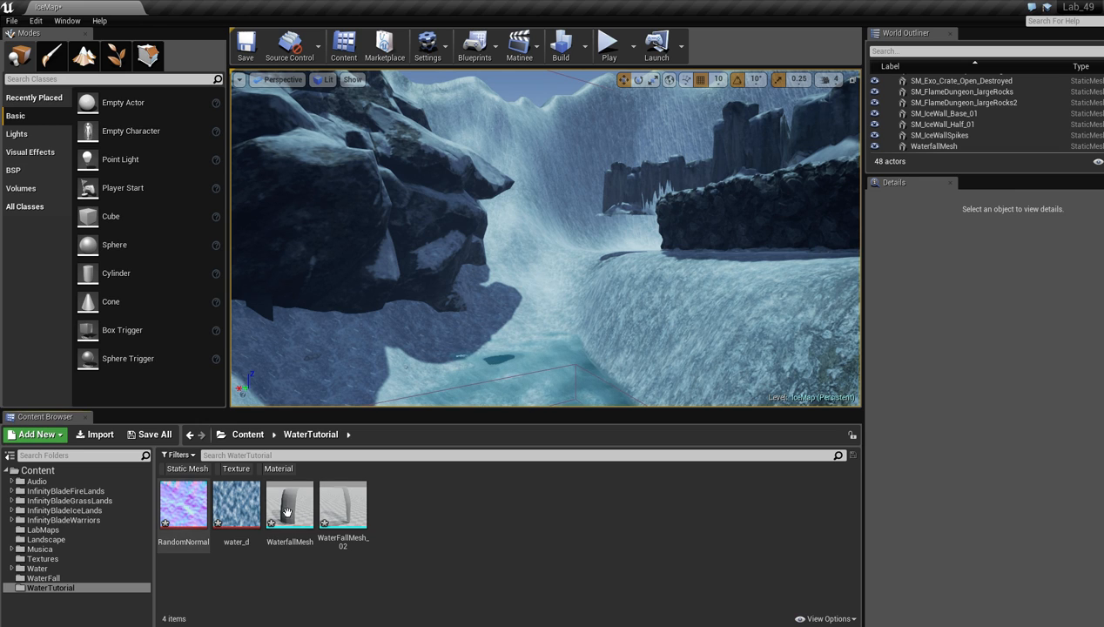
mouse_move(468, 522)
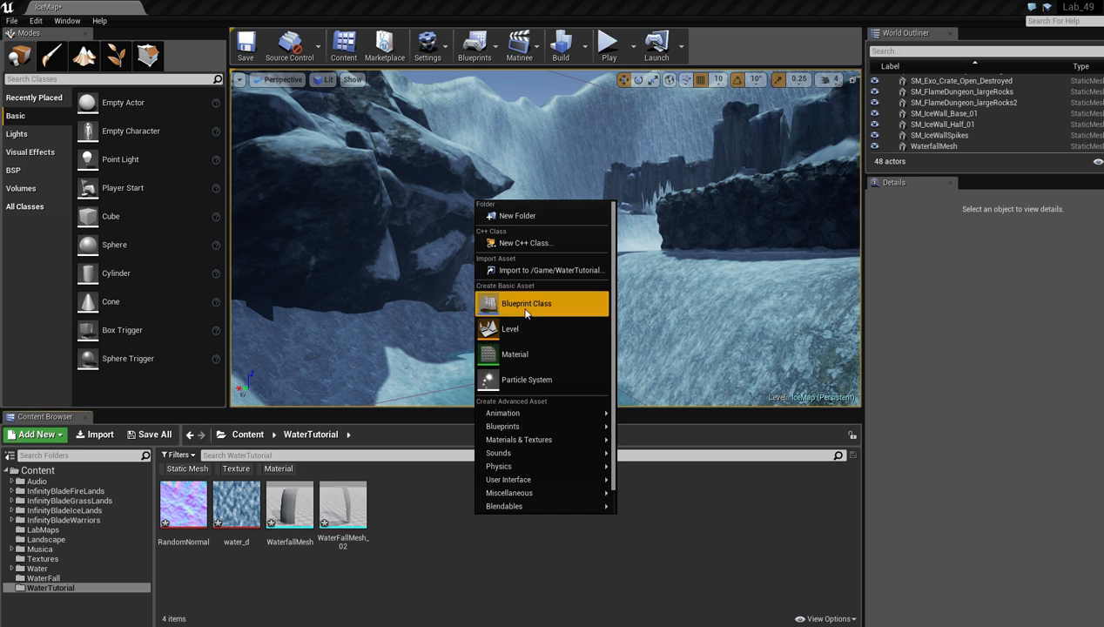
Step: Create a new material Waterfall_MAT and bring it up in the material editor
click(516, 354)
text(Waterfall_MAT)
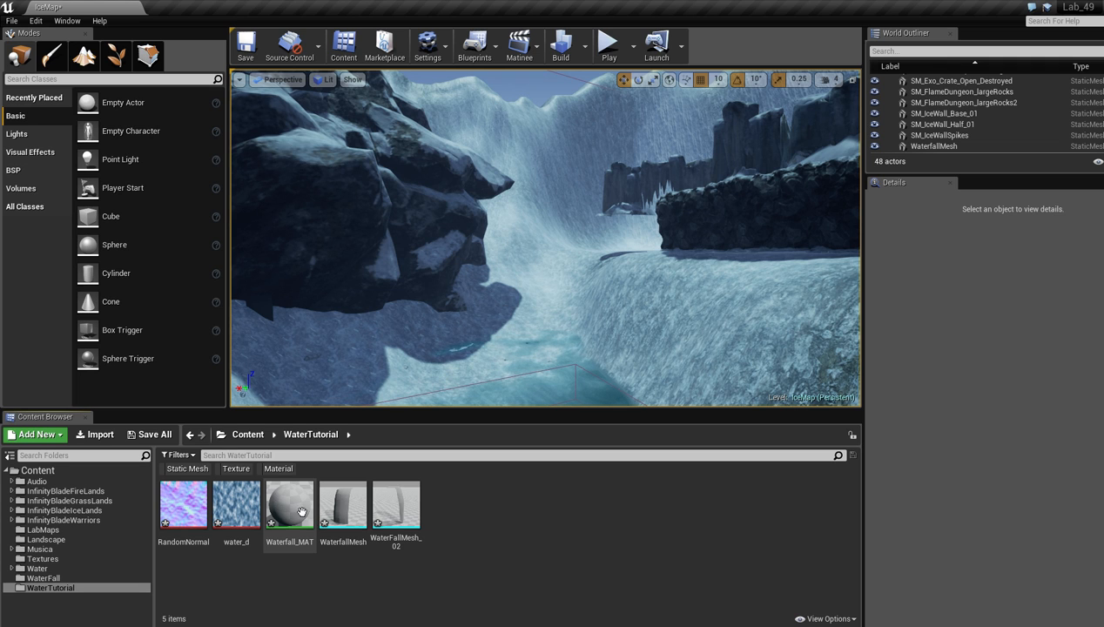
click(289, 505)
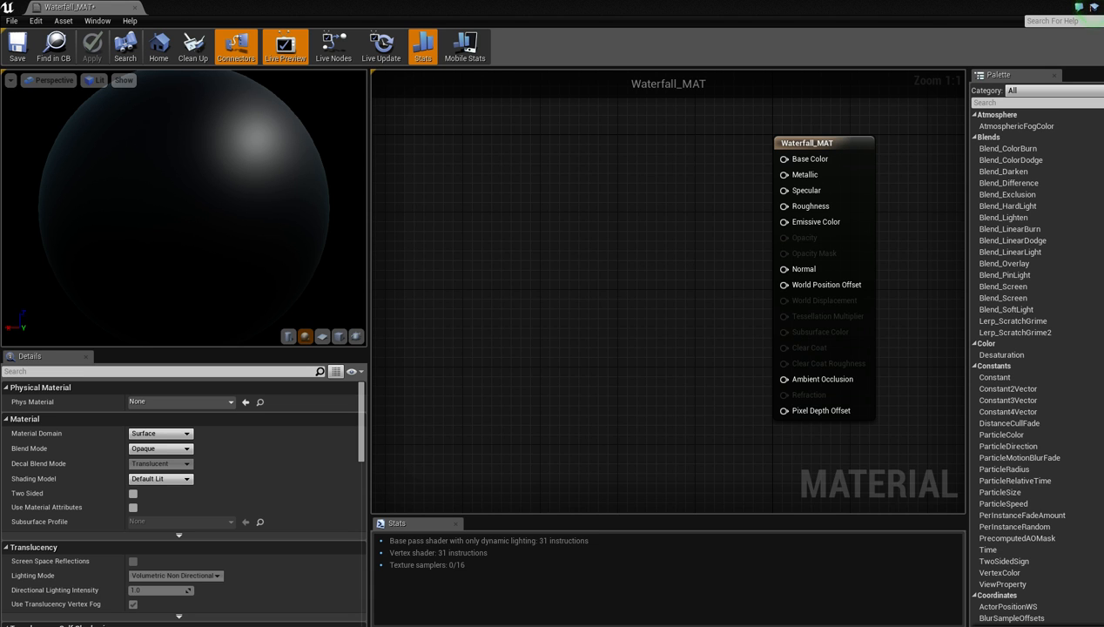
mouse_move(477, 11)
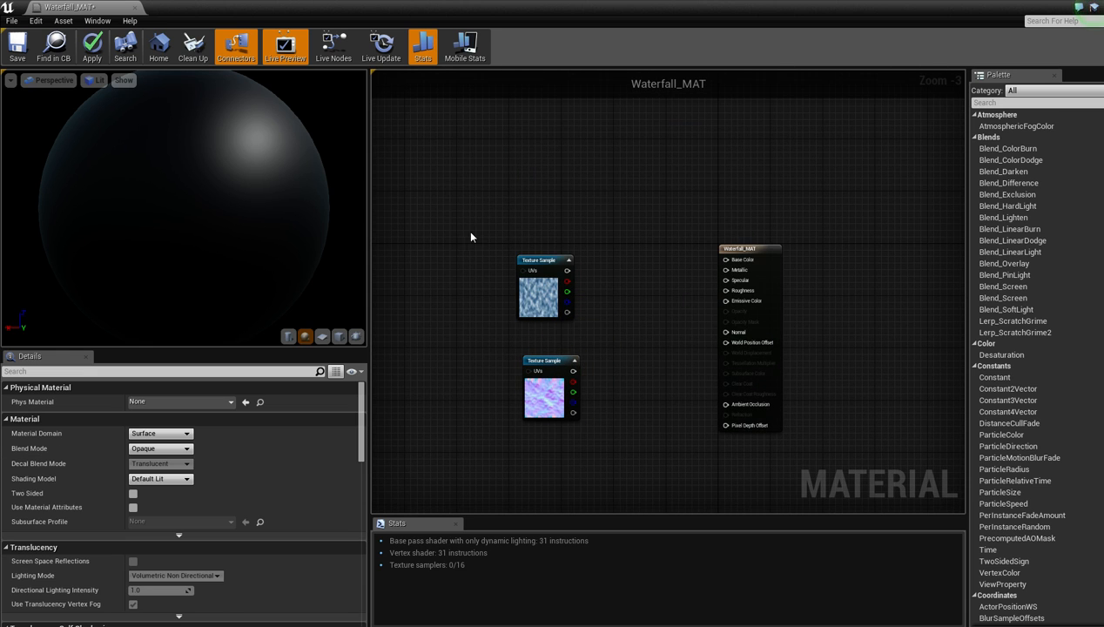
mouse_move(453, 303)
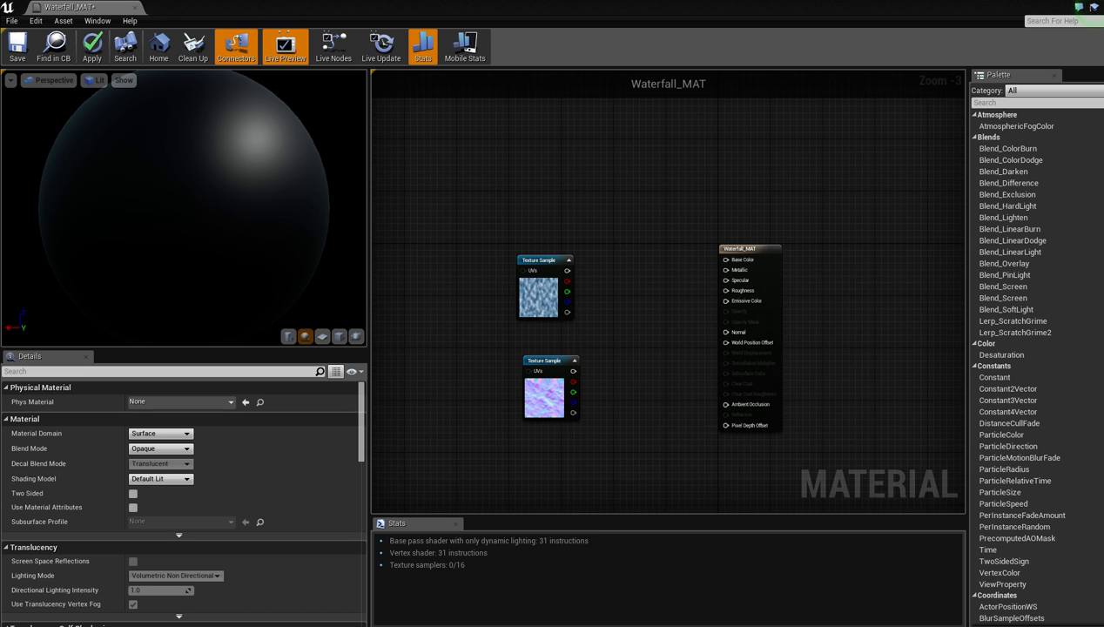
mouse_move(876, 357)
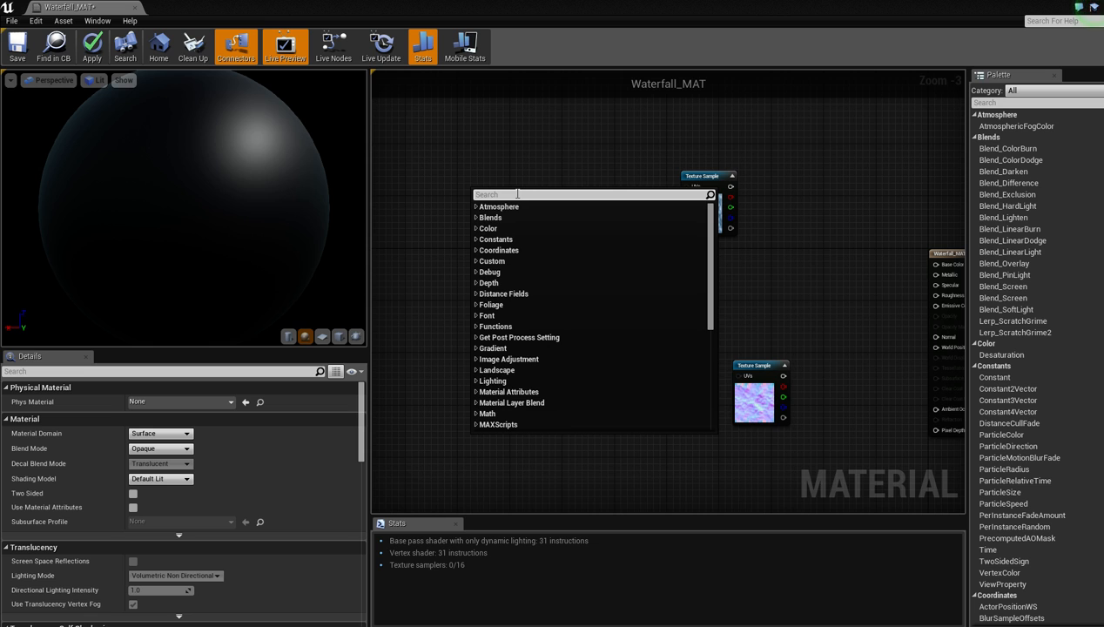
Step: Add a texture coordinate node beside the water_d and RandomNormal texture samples
text(texture c)
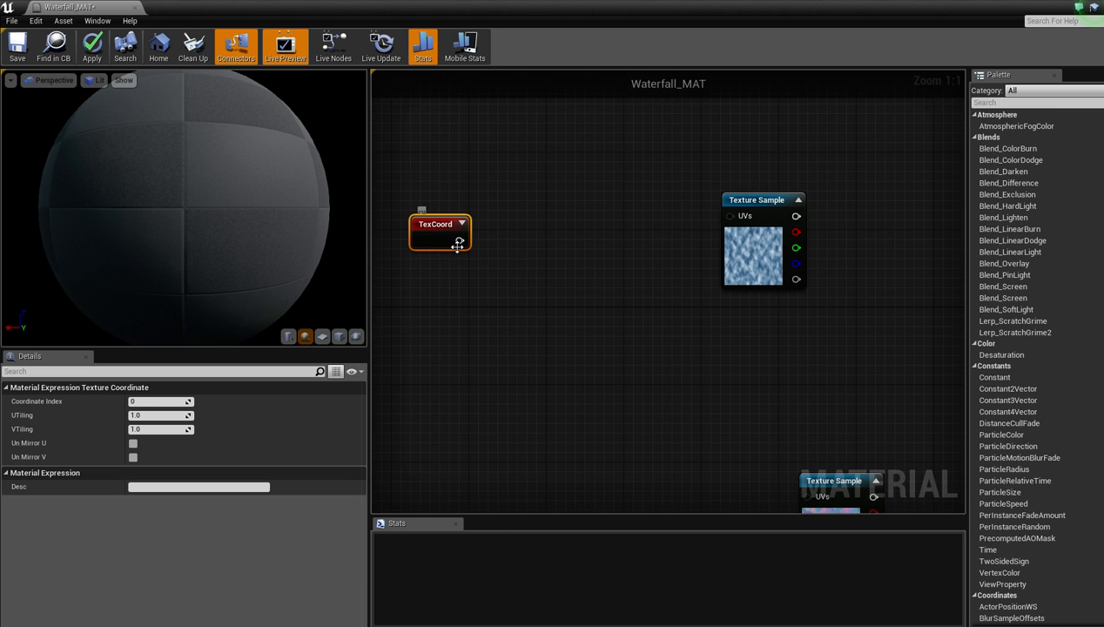
Step: Insert a Panner between the TexCoord and the water texture sample's UVs so it scrolls
drag(460, 240, 537, 235)
text(panner)
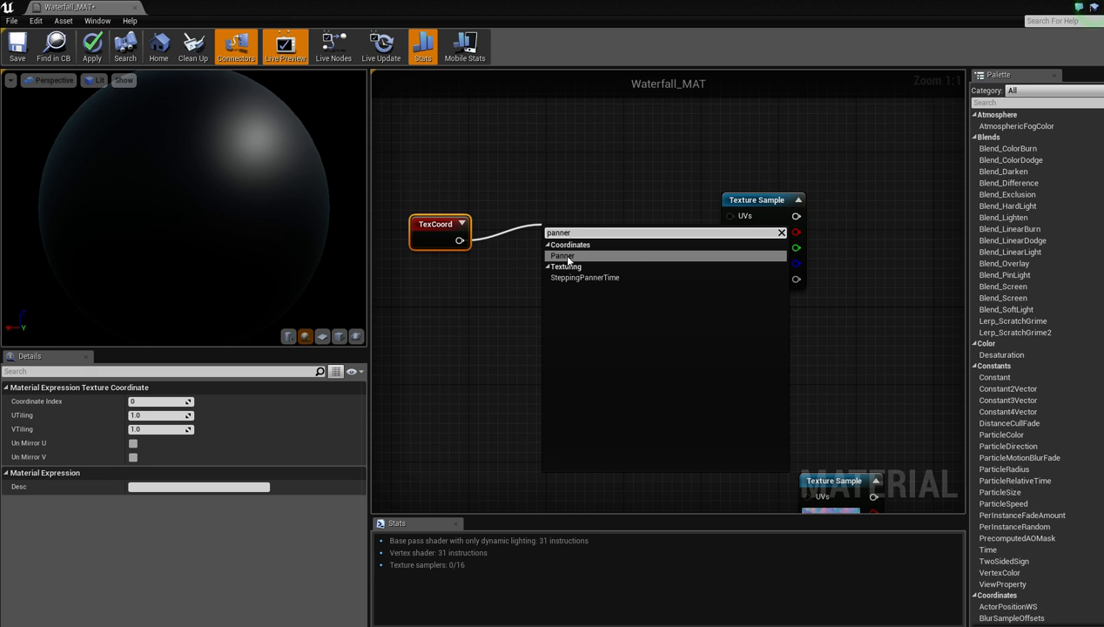
click(561, 254)
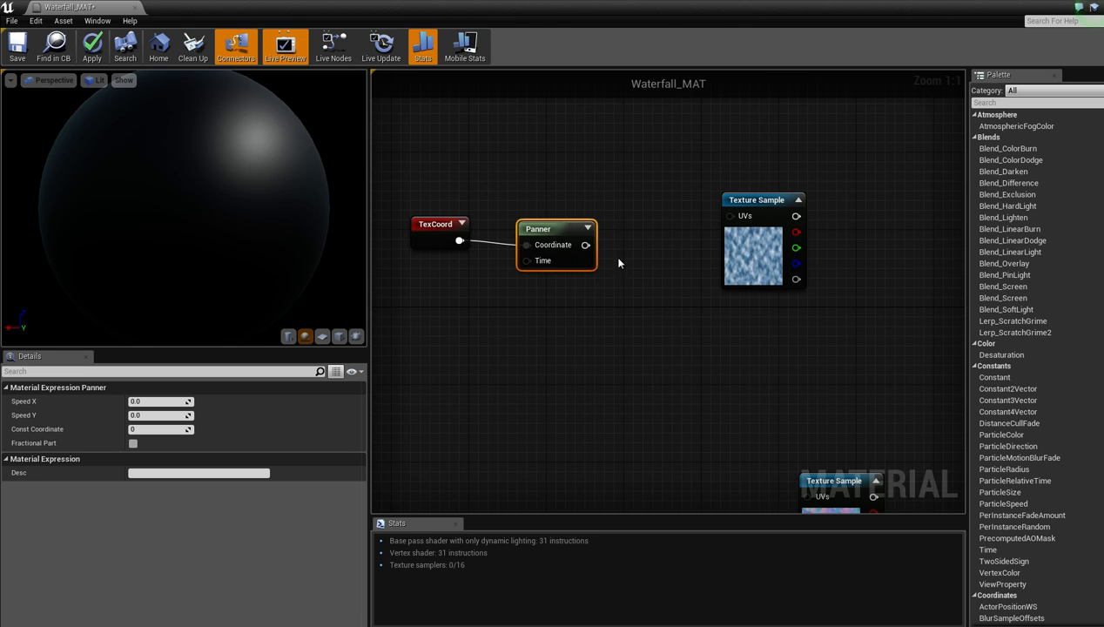
mouse_move(530, 244)
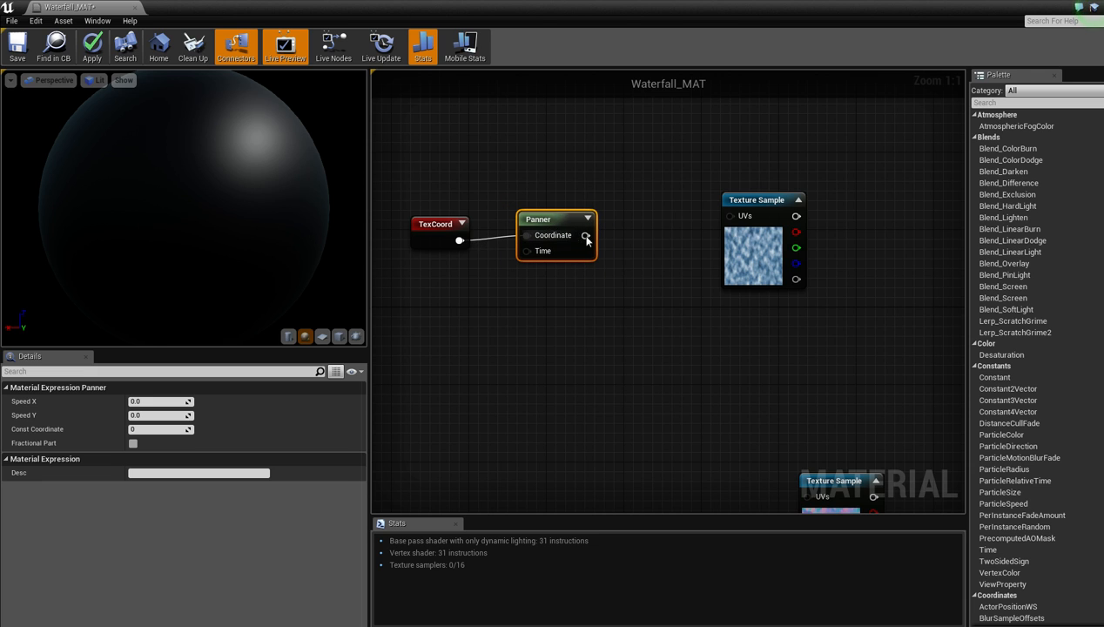
drag(587, 235, 731, 216)
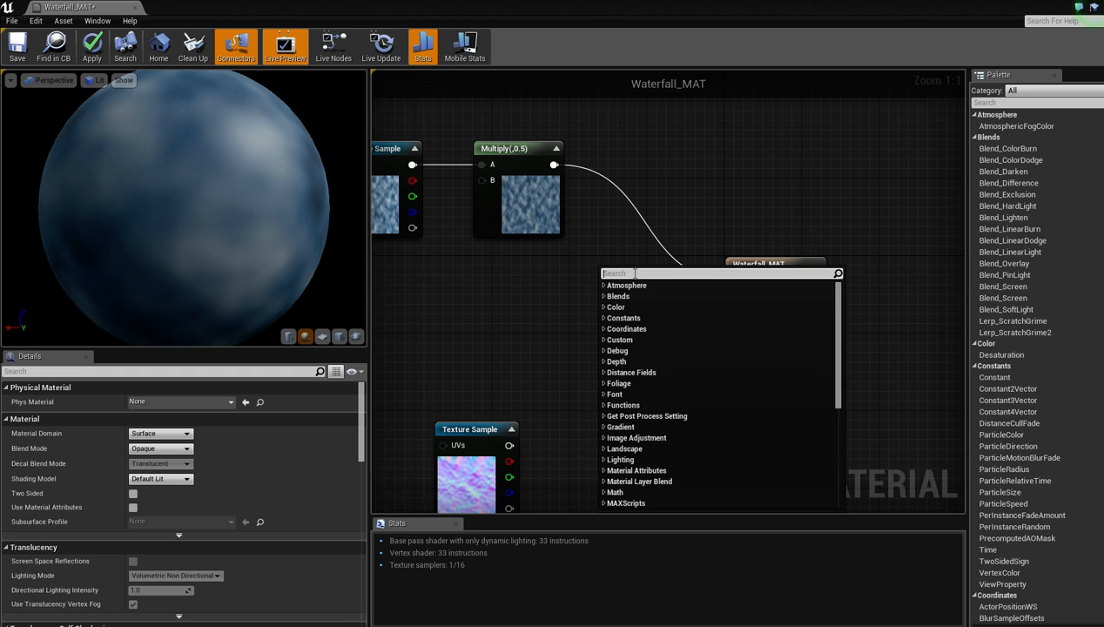
Step: Add constants 0.2 for Metallic and a duplicate set to 1 for Specular, then apply the material
text(const)
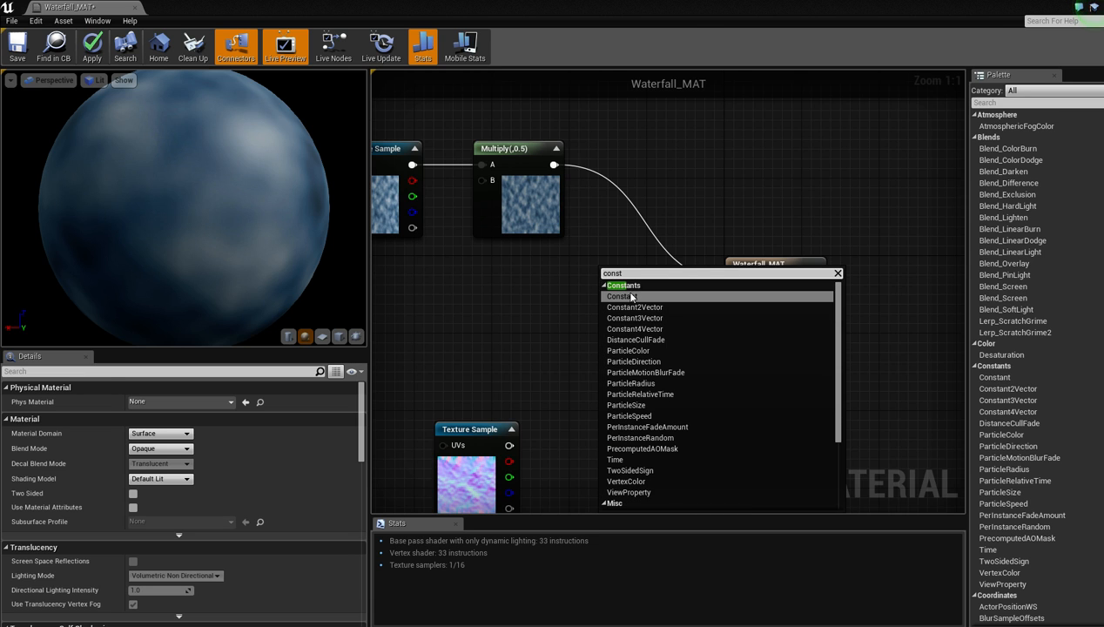
click(620, 296)
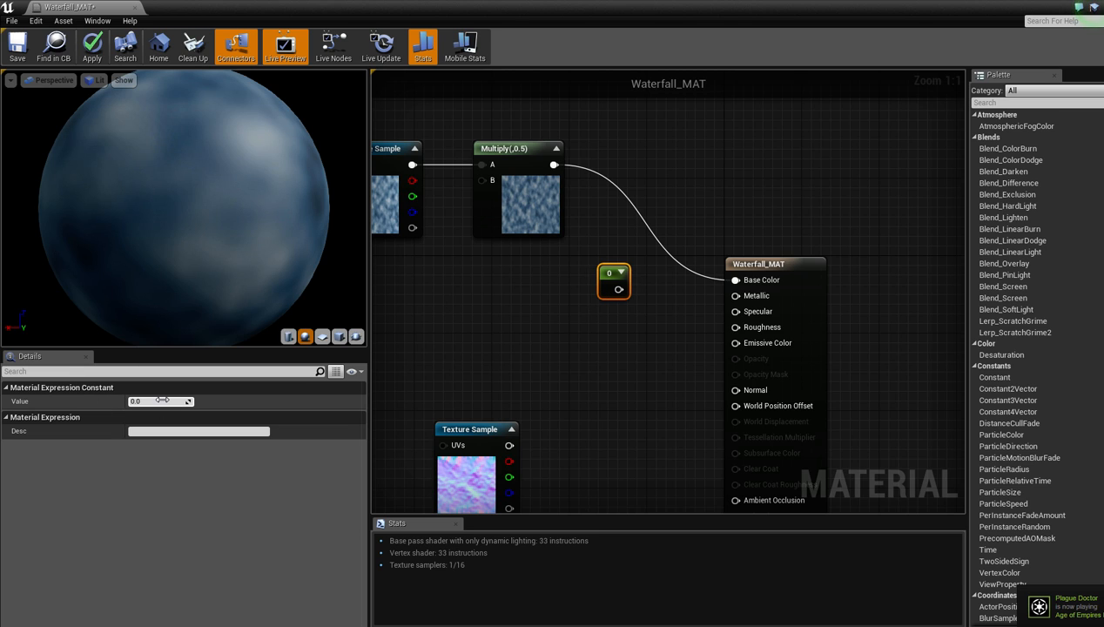
text(0.2)
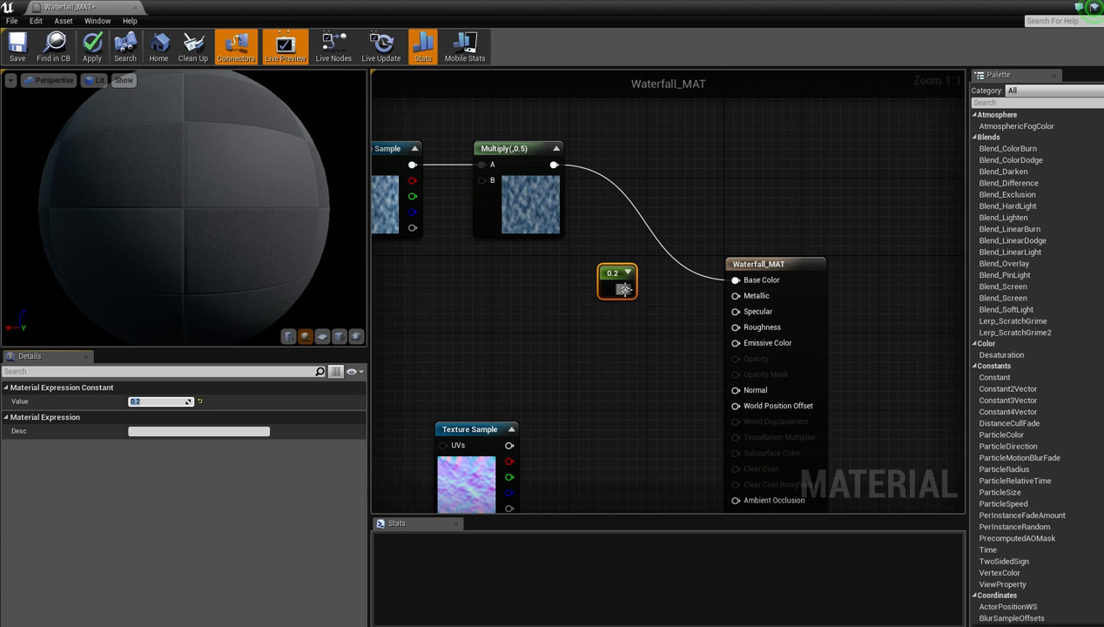
click(775, 265)
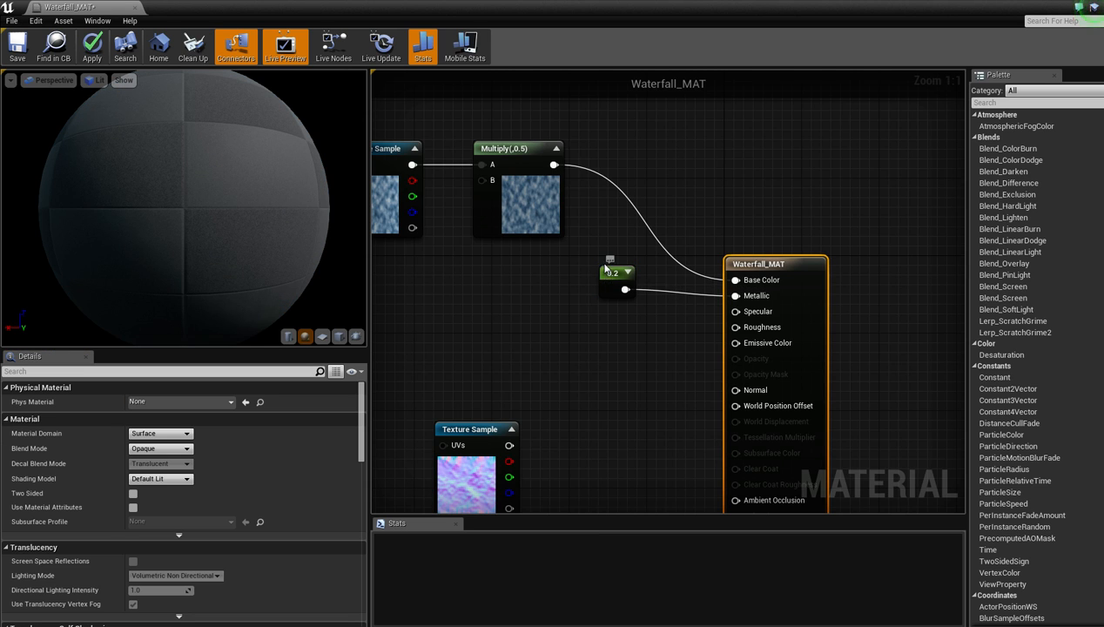
click(599, 265)
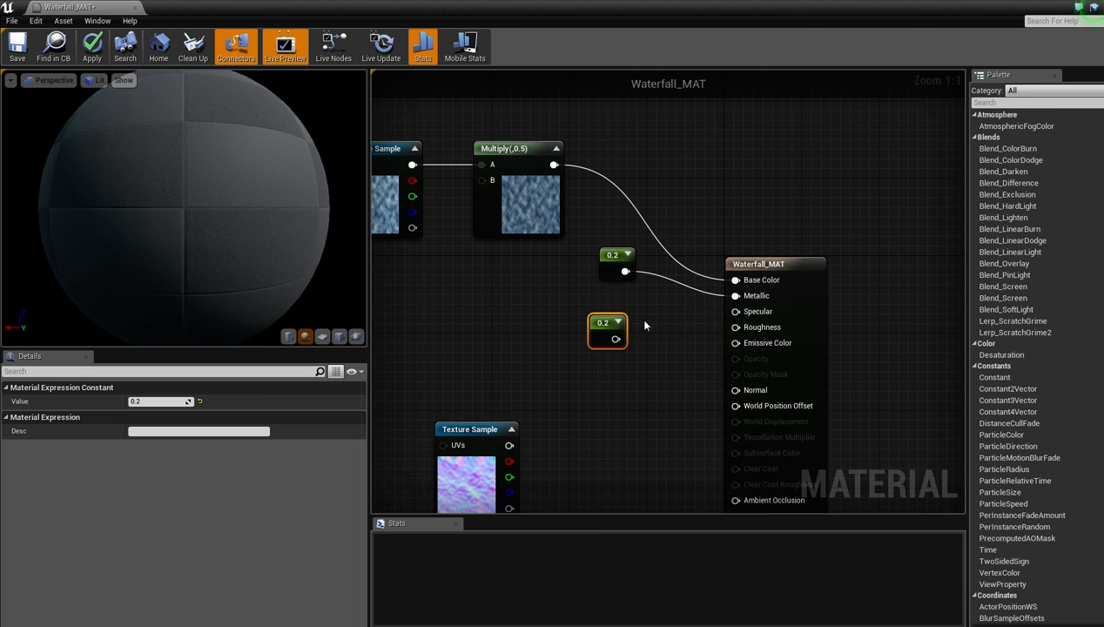
drag(606, 329, 627, 310)
text(1)
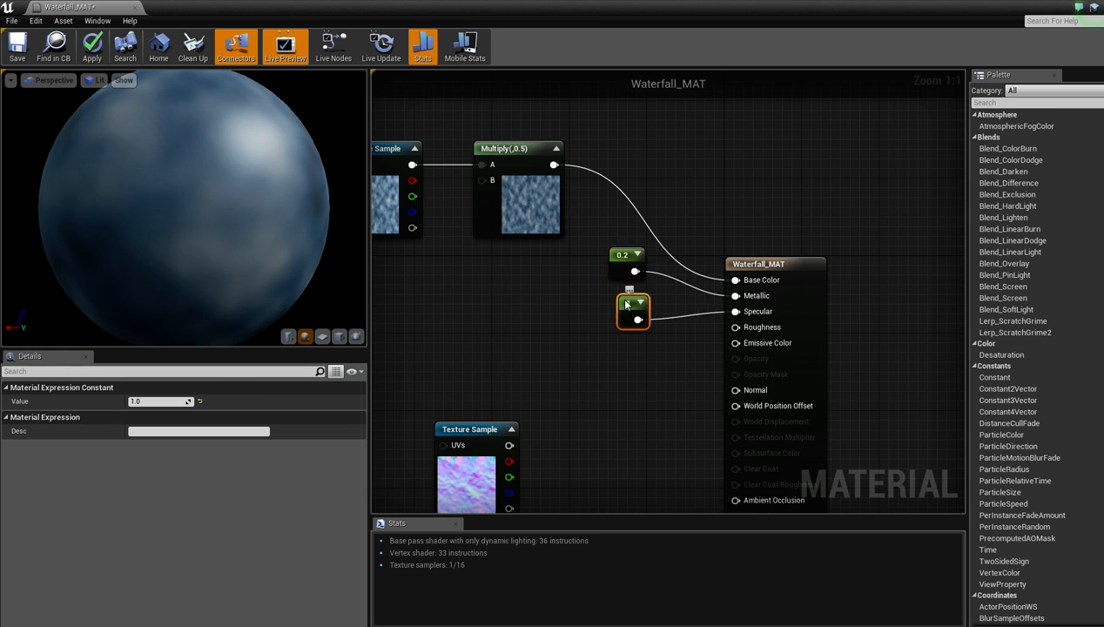
click(625, 303)
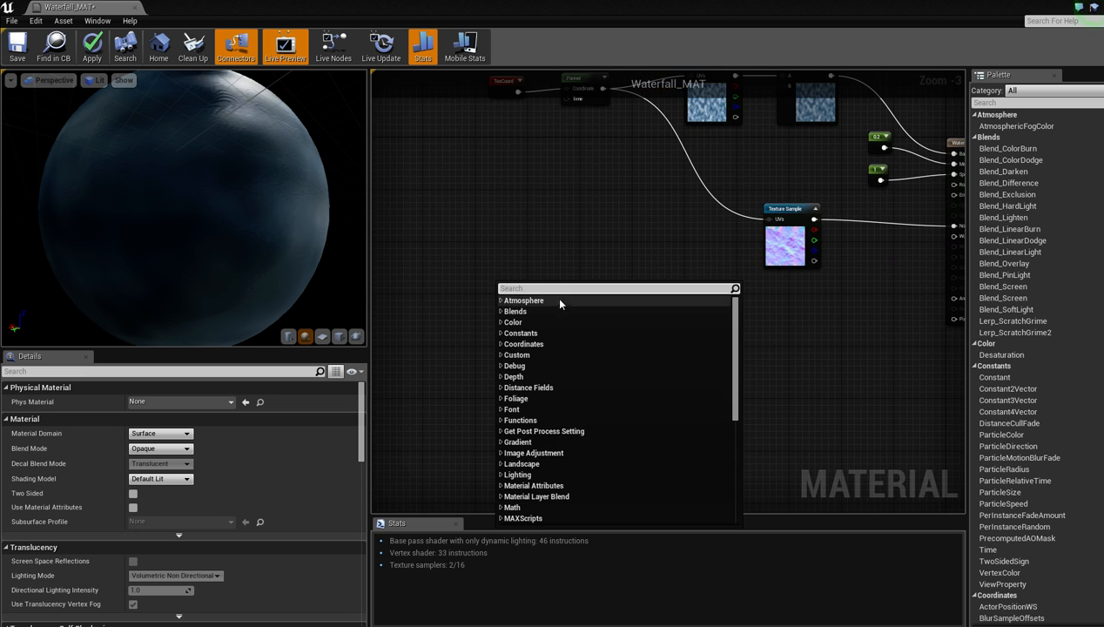
Step: Place an unwired Depth Fade node in the Waterfall_MAT graph
text(d)
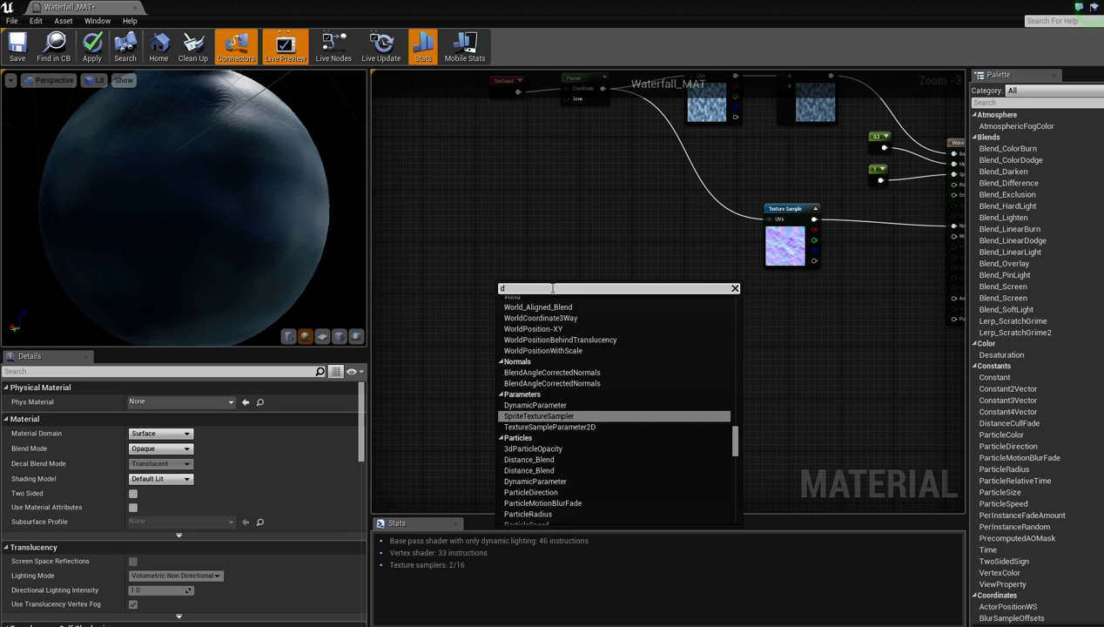
text(depth fade)
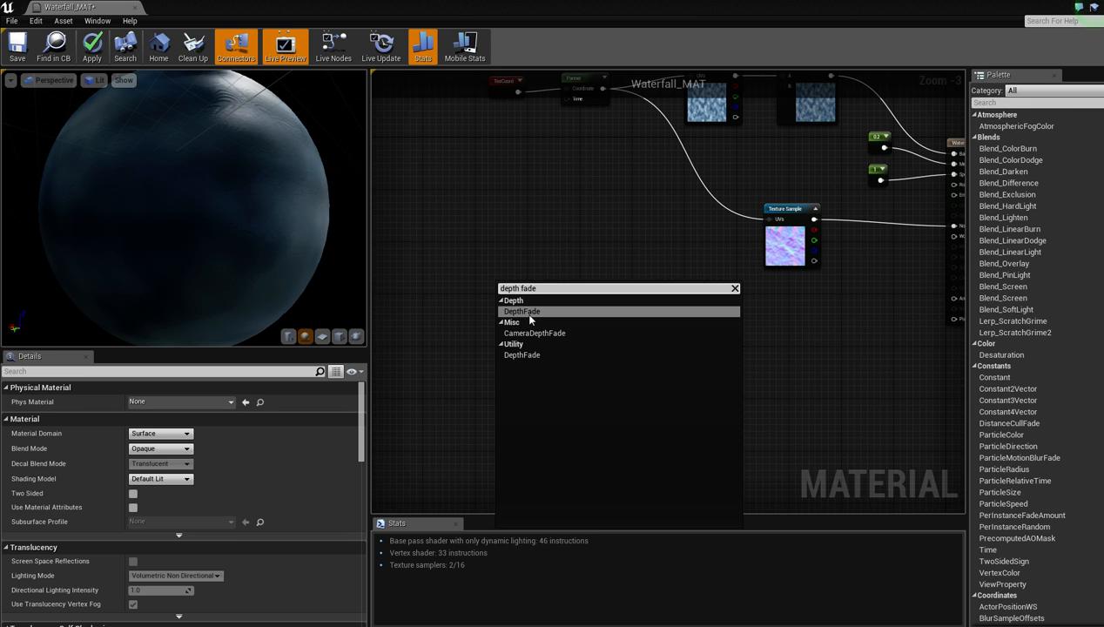
click(522, 310)
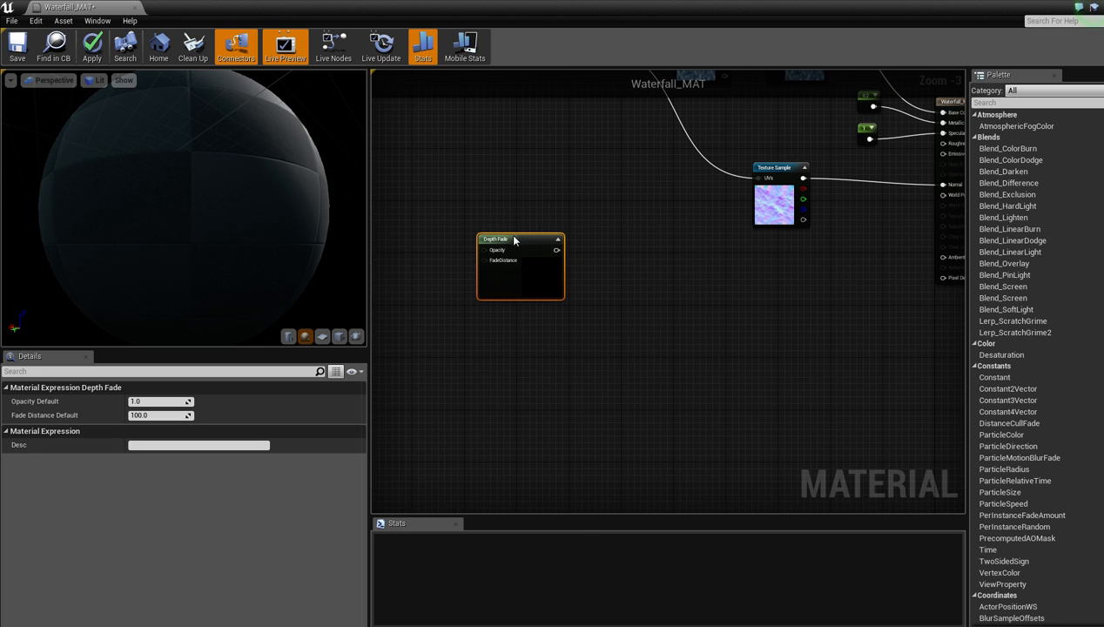
click(526, 363)
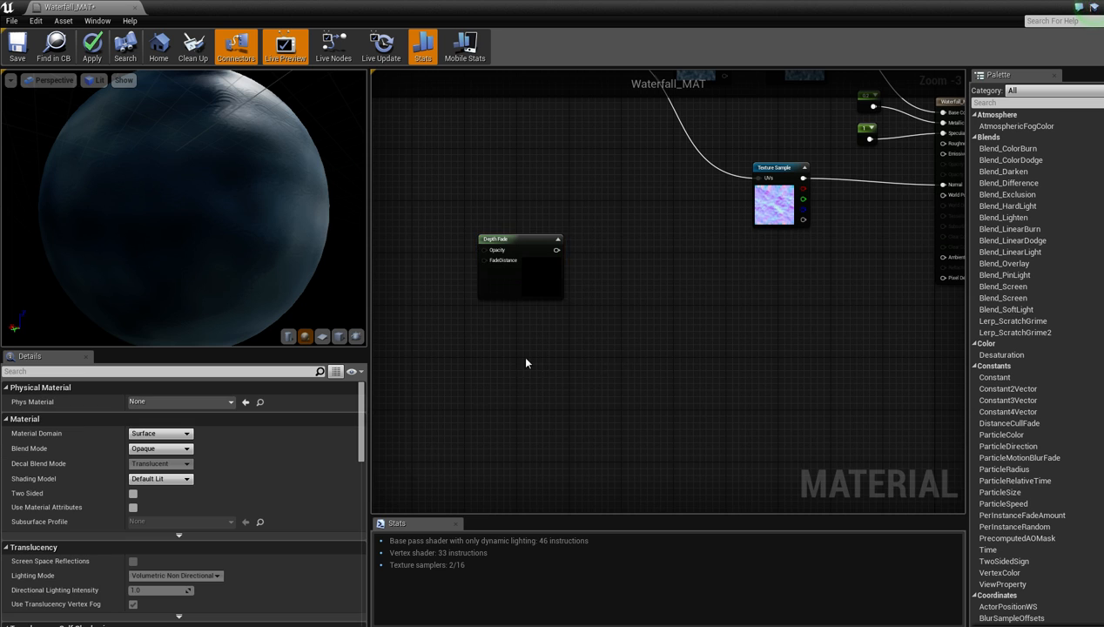
Step: Add a Fresnel node feeding a OneMinus (1 - x) to invert it
text(fre)
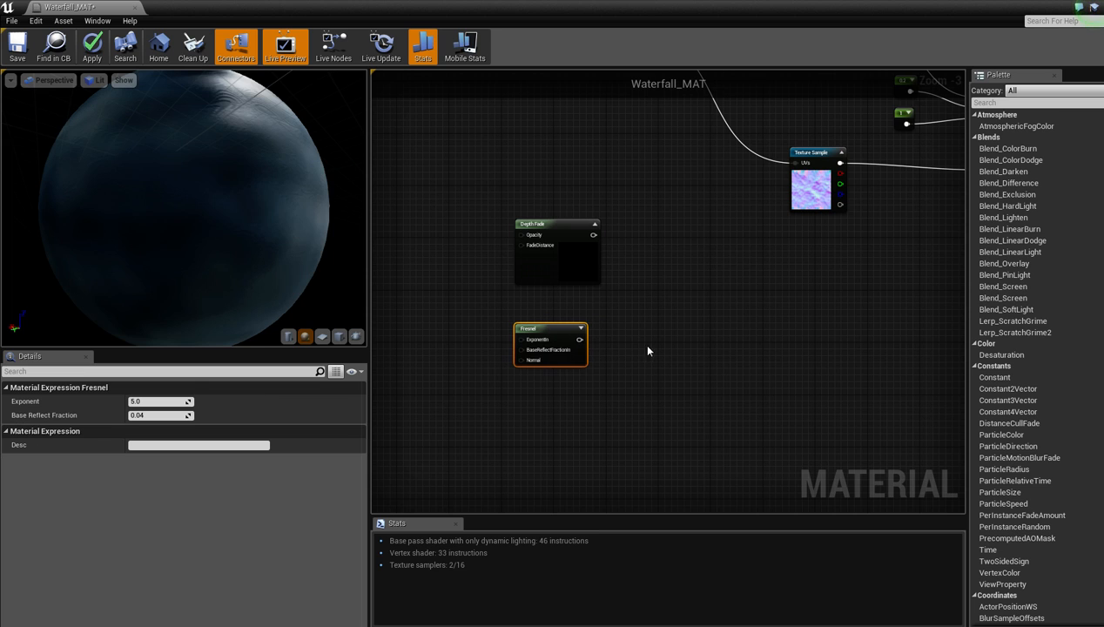
mouse_move(1048, 419)
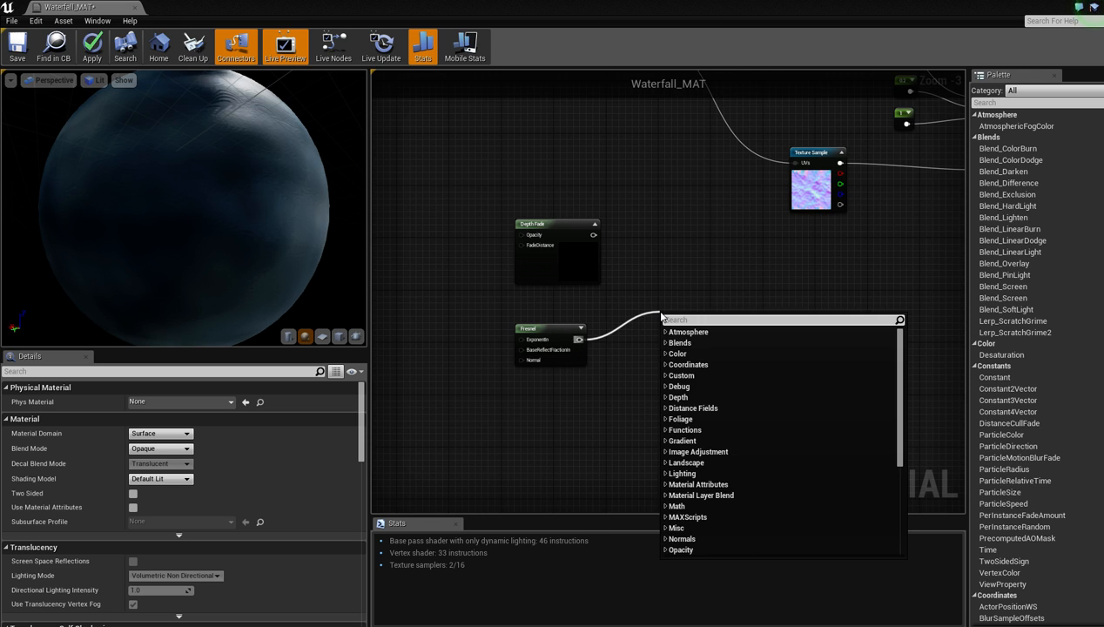
text(1 - X)
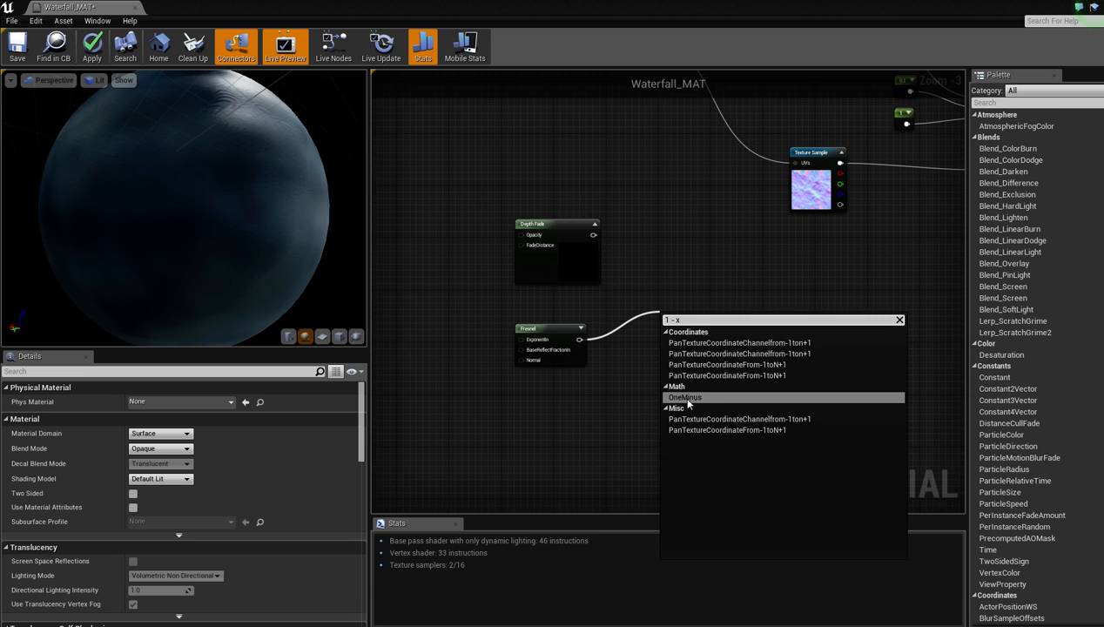
click(686, 397)
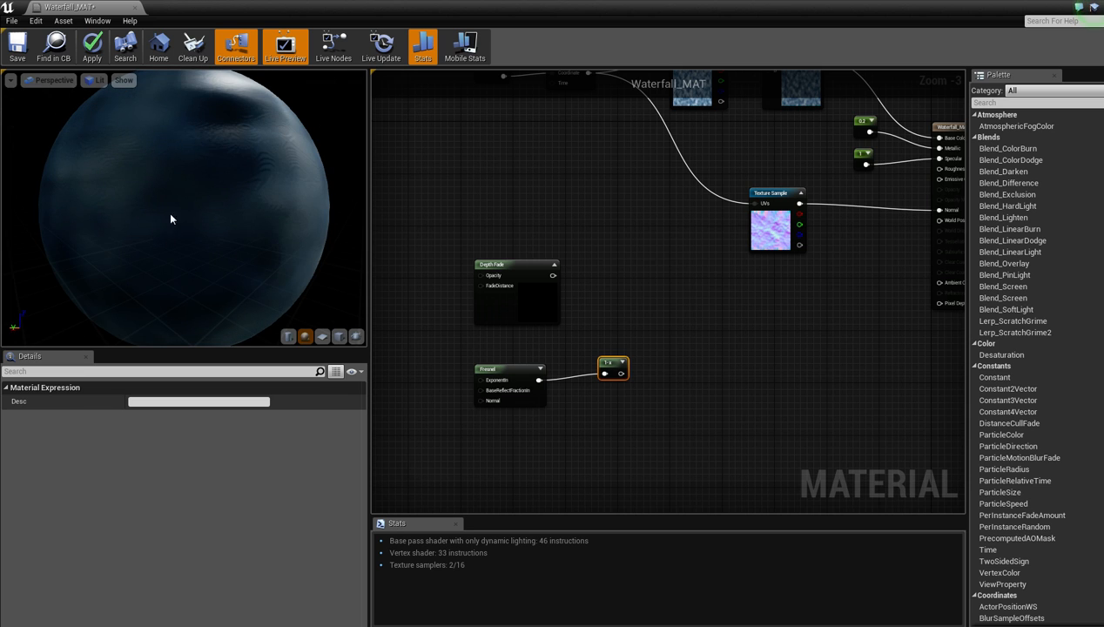
mouse_move(714, 329)
text(mu)
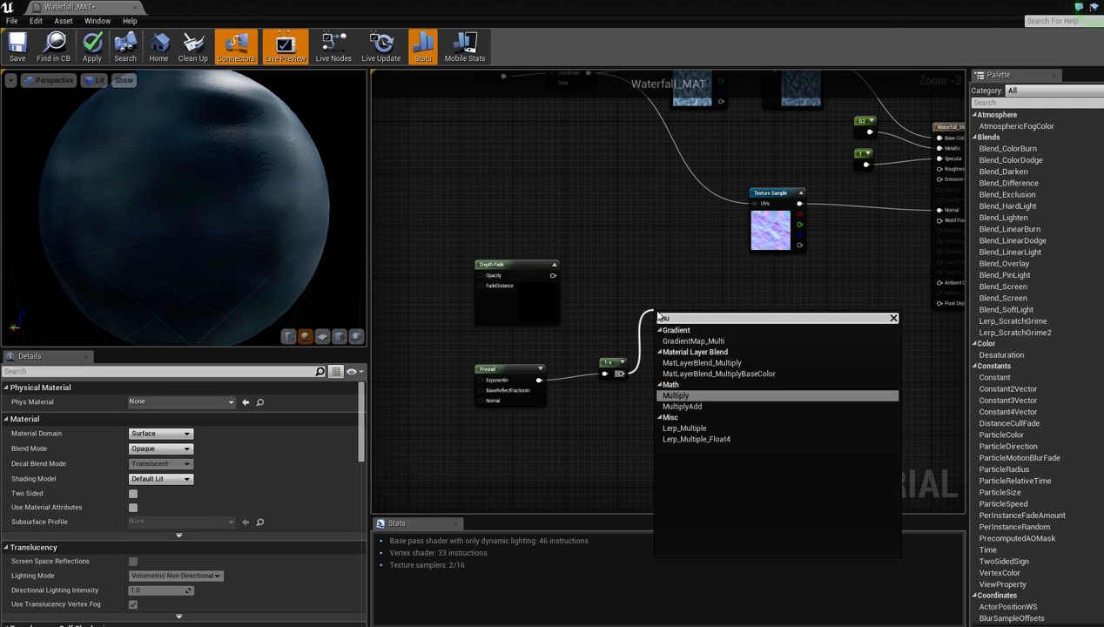
Step: Multiply the inverted Fresnel with the Depth Fade output
click(676, 396)
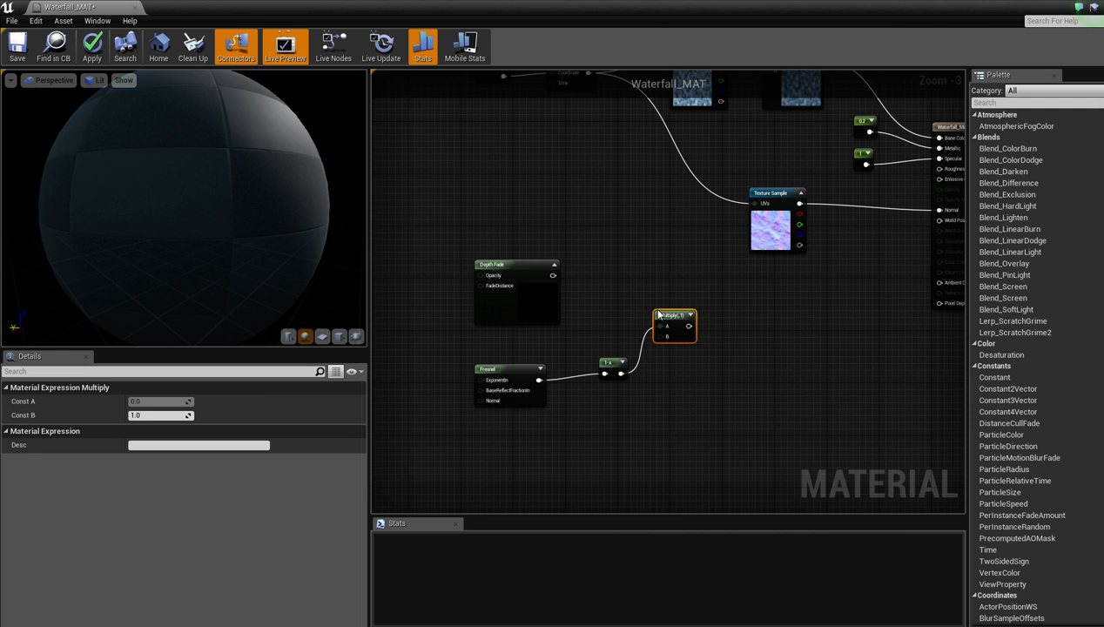
drag(676, 327, 683, 313)
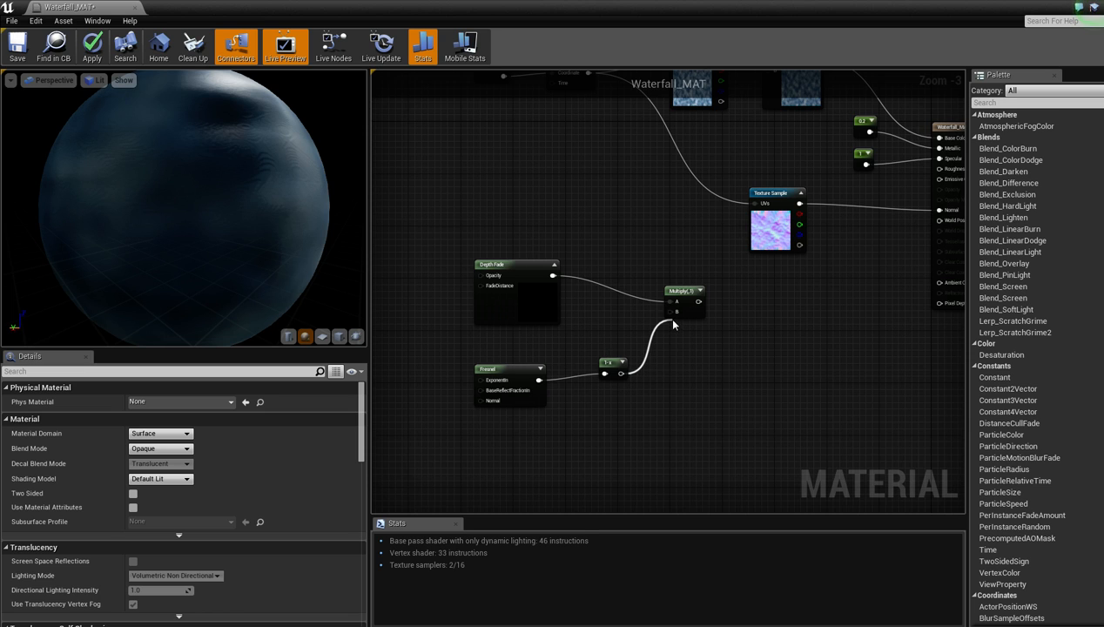
click(683, 296)
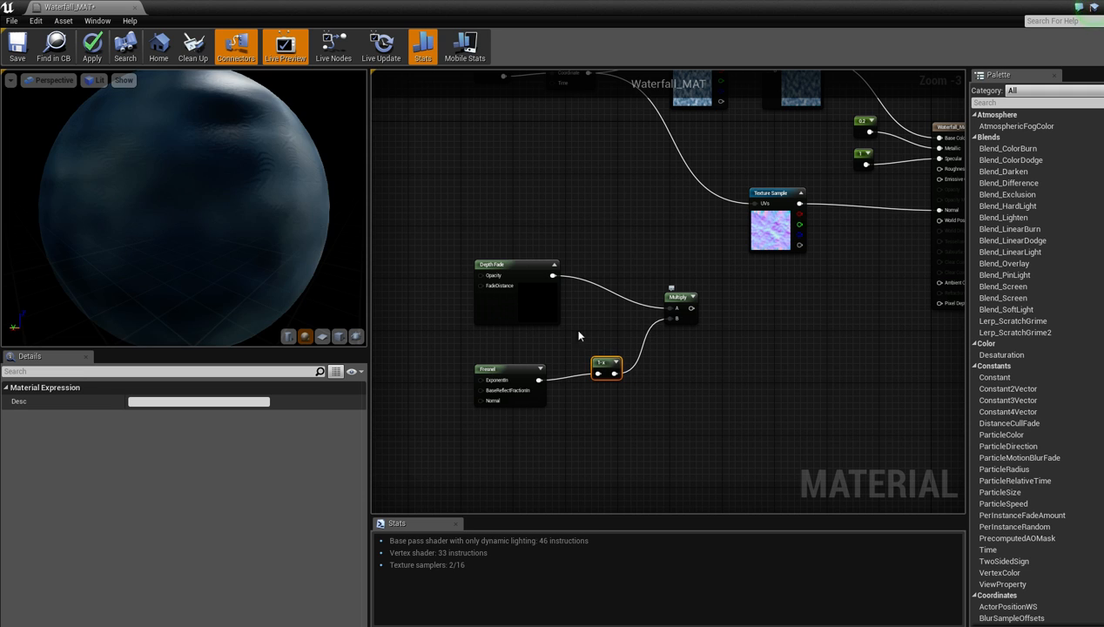
click(606, 364)
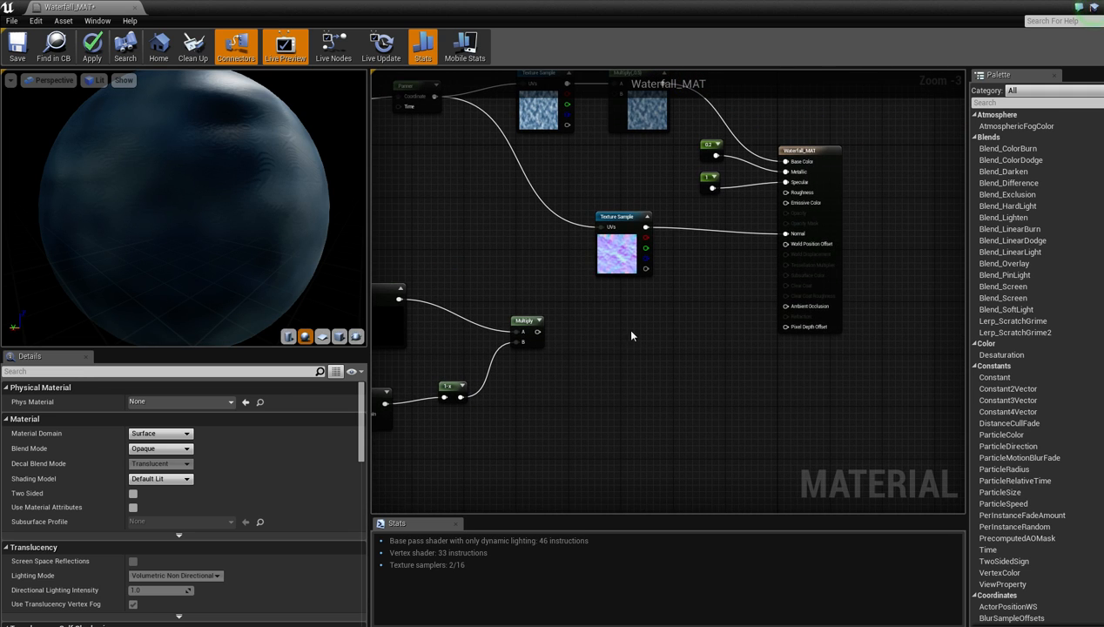
Step: Add a constant described 'Refraction' and multiply it with the depth-fade × Fresnel result
click(508, 357)
text(c)
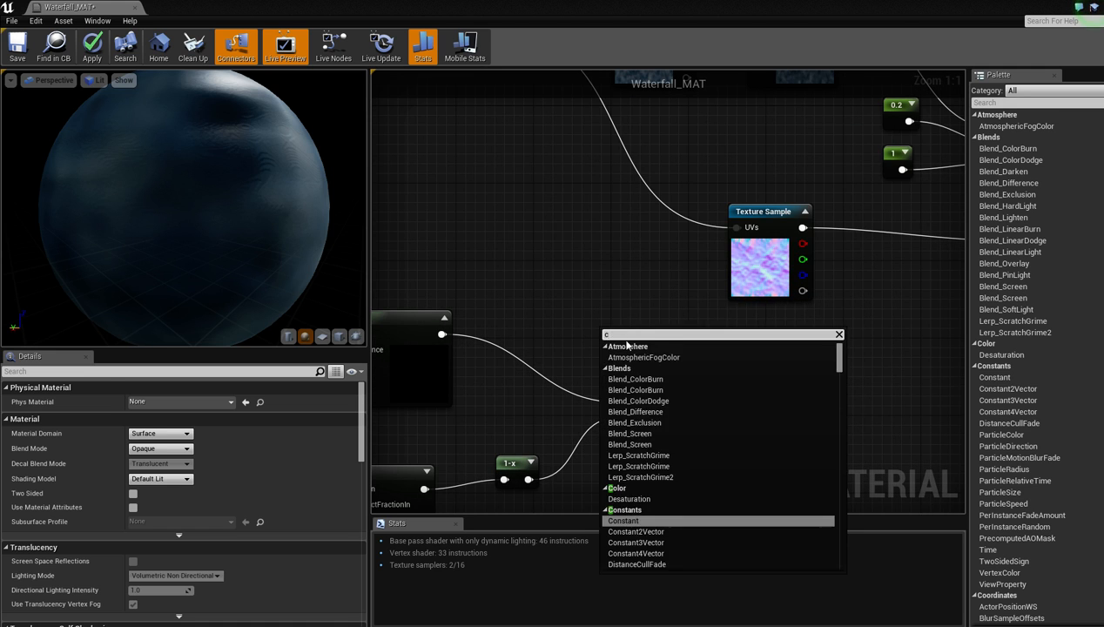
click(624, 519)
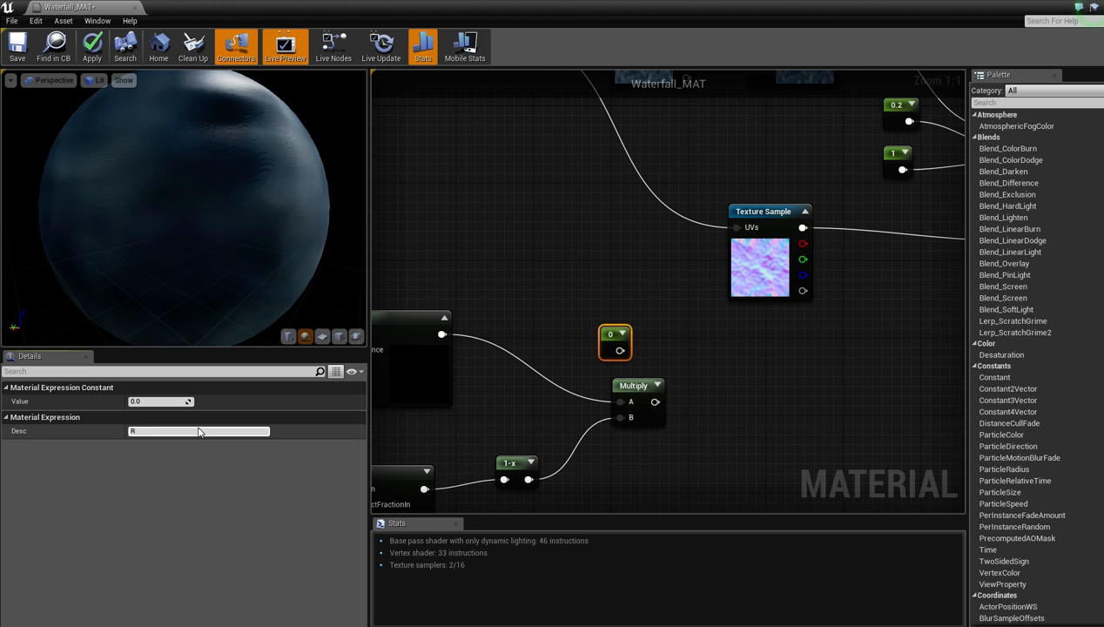
text(Refraction)
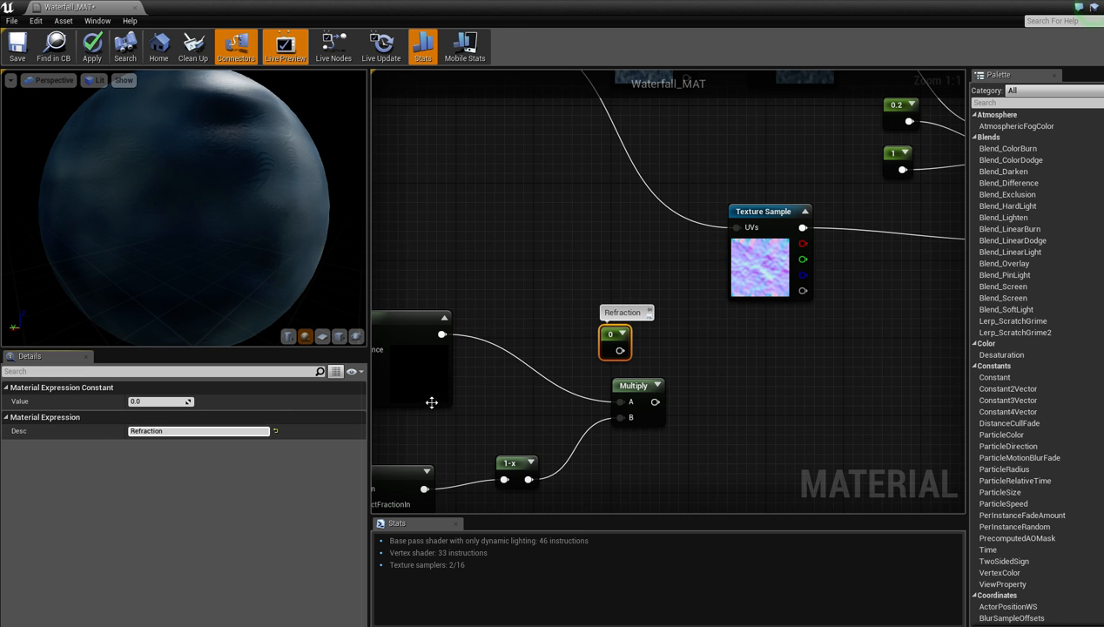
drag(616, 342, 616, 327)
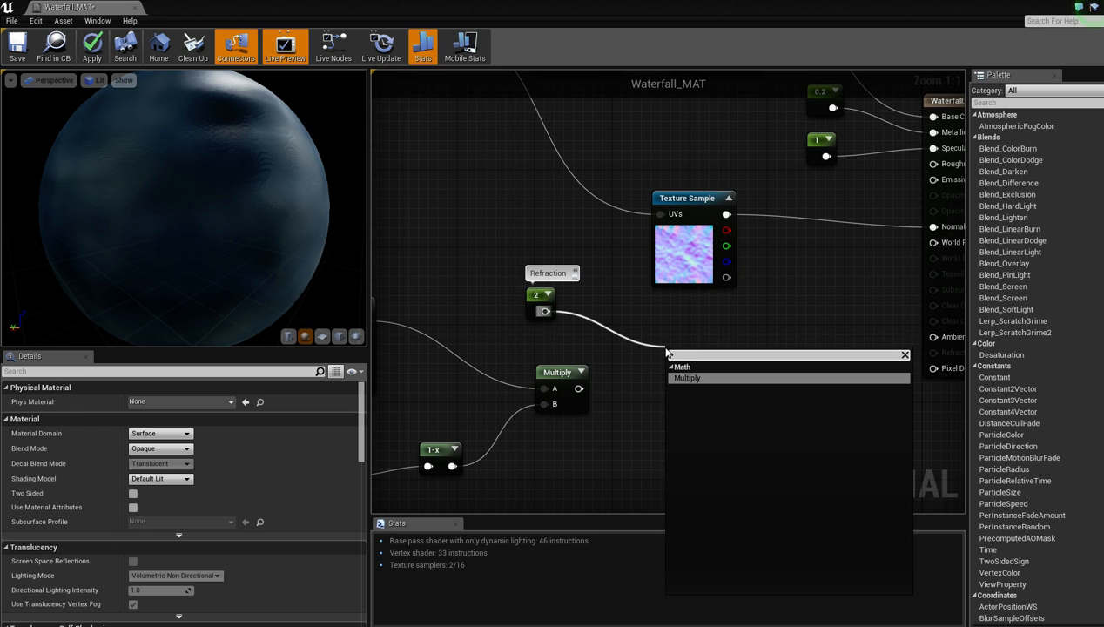
click(686, 378)
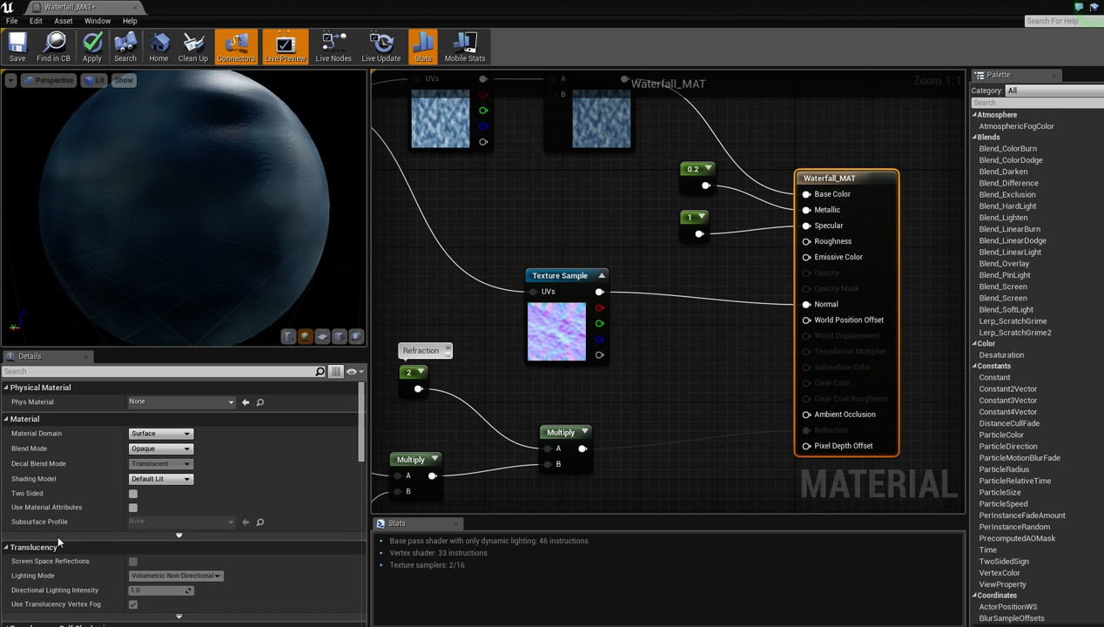
Step: Set Blend Mode to Translucent, wire the multiply into Refraction, and preview on a plane mesh
click(160, 448)
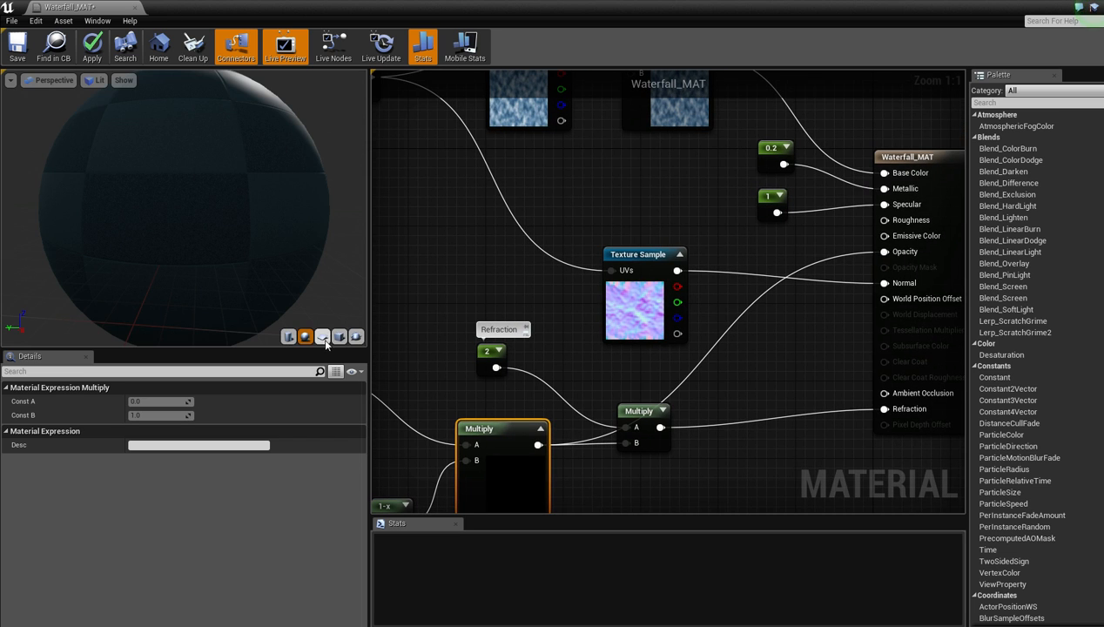
click(322, 338)
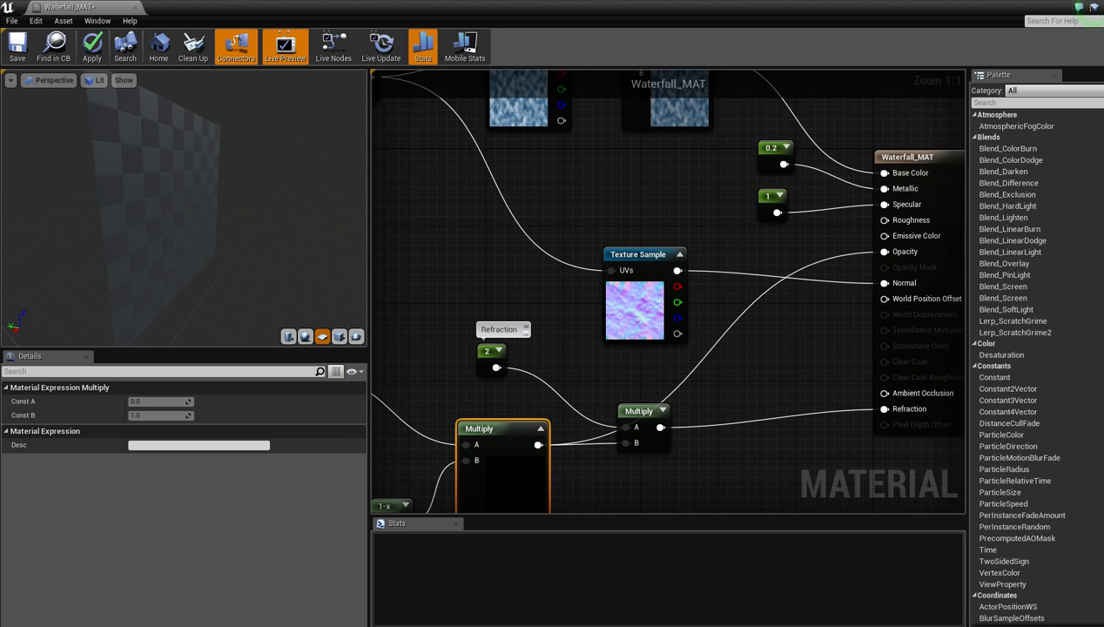
click(91, 45)
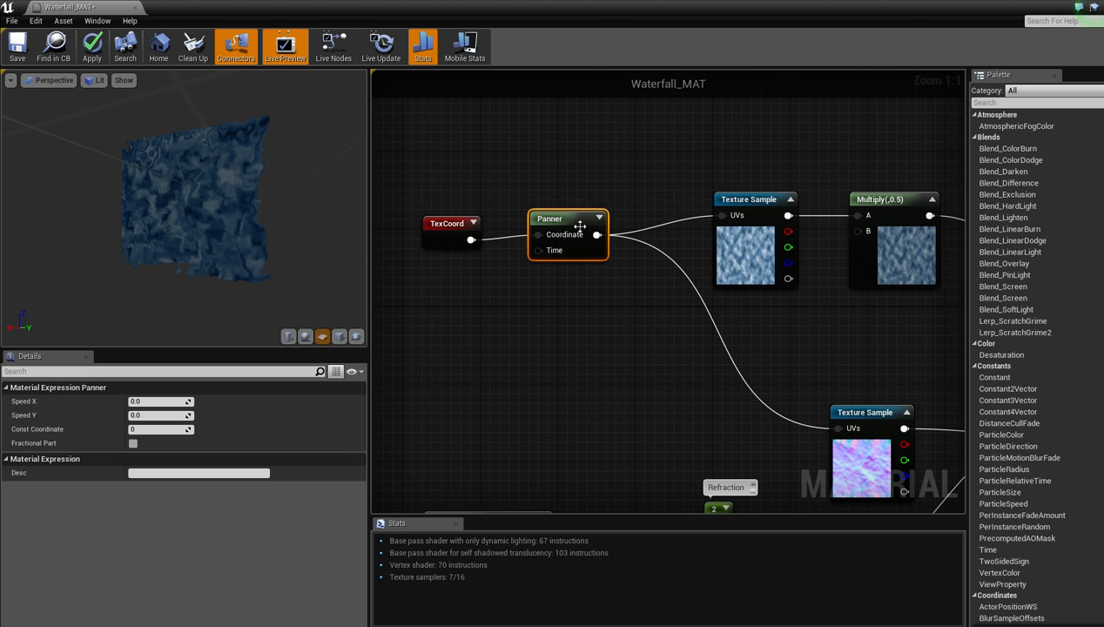
mouse_move(584, 269)
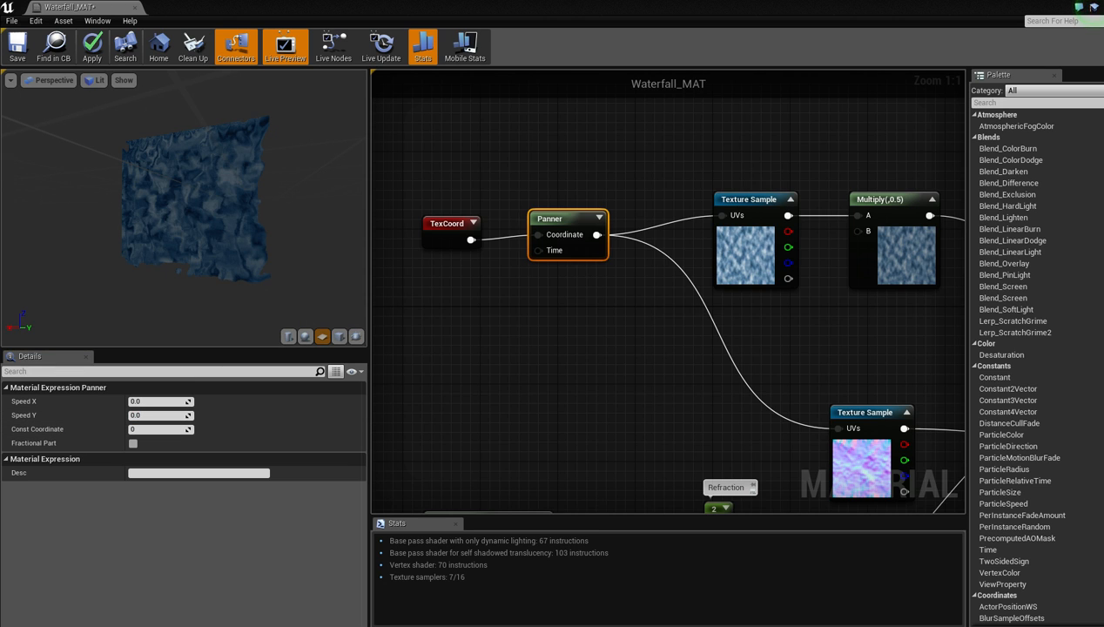
mouse_move(584, 209)
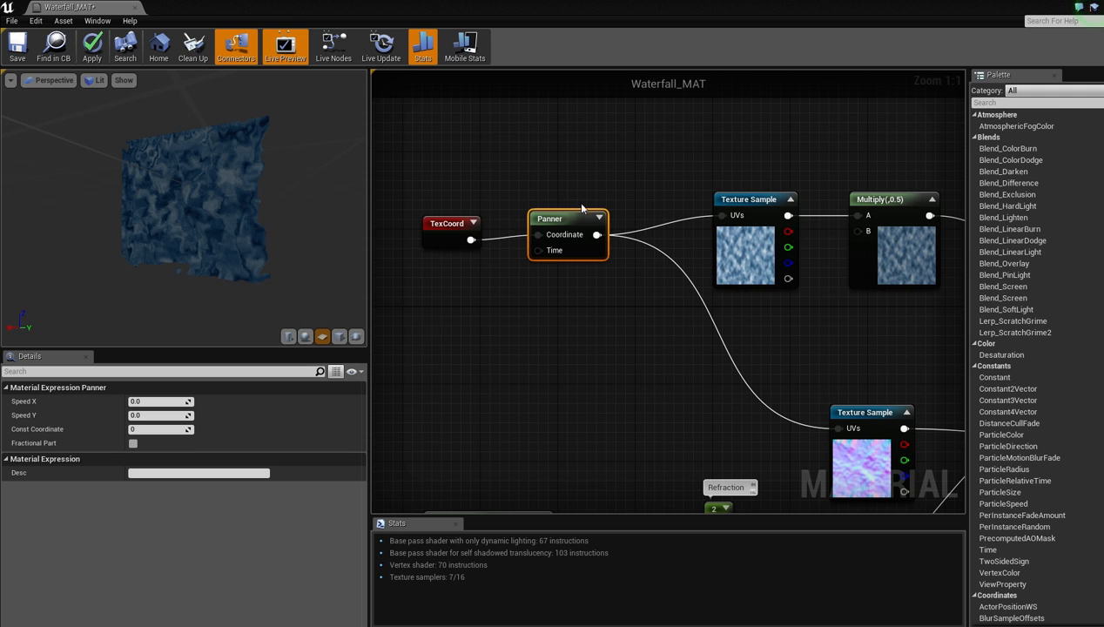
Step: Give the Panner a vertical Y speed so the waterfall textures scroll in the plane preview
click(160, 415)
text(1)
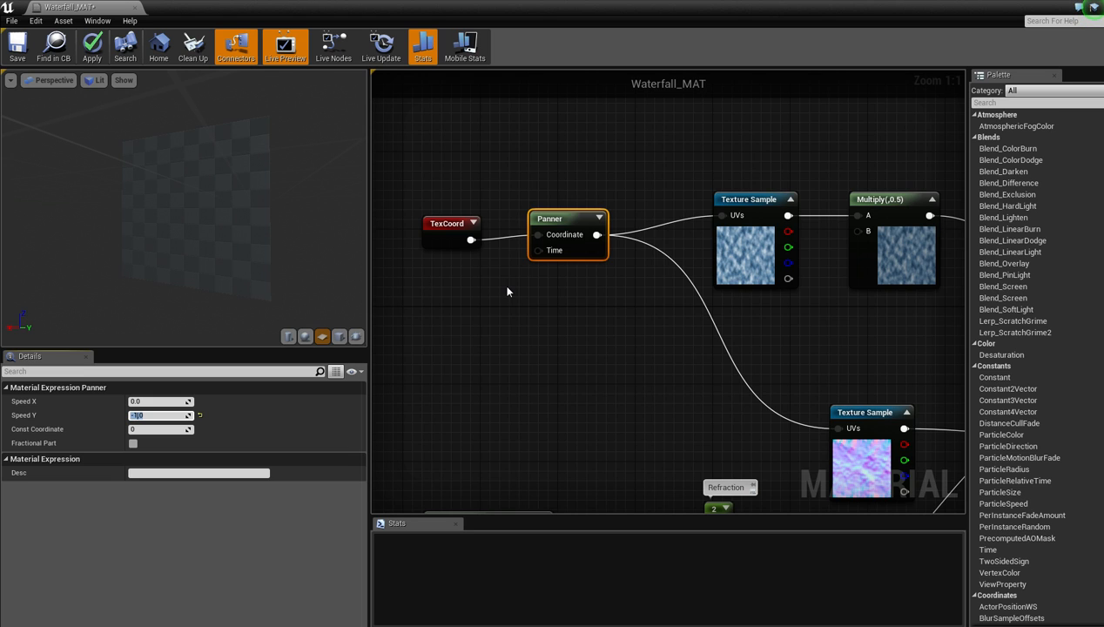
click(546, 320)
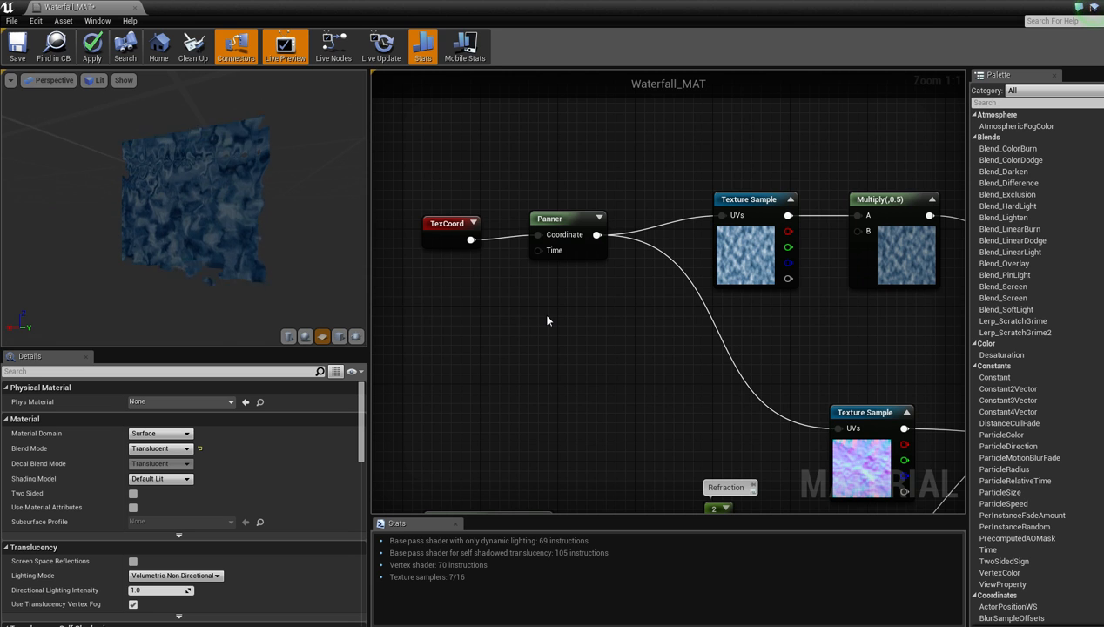
click(568, 220)
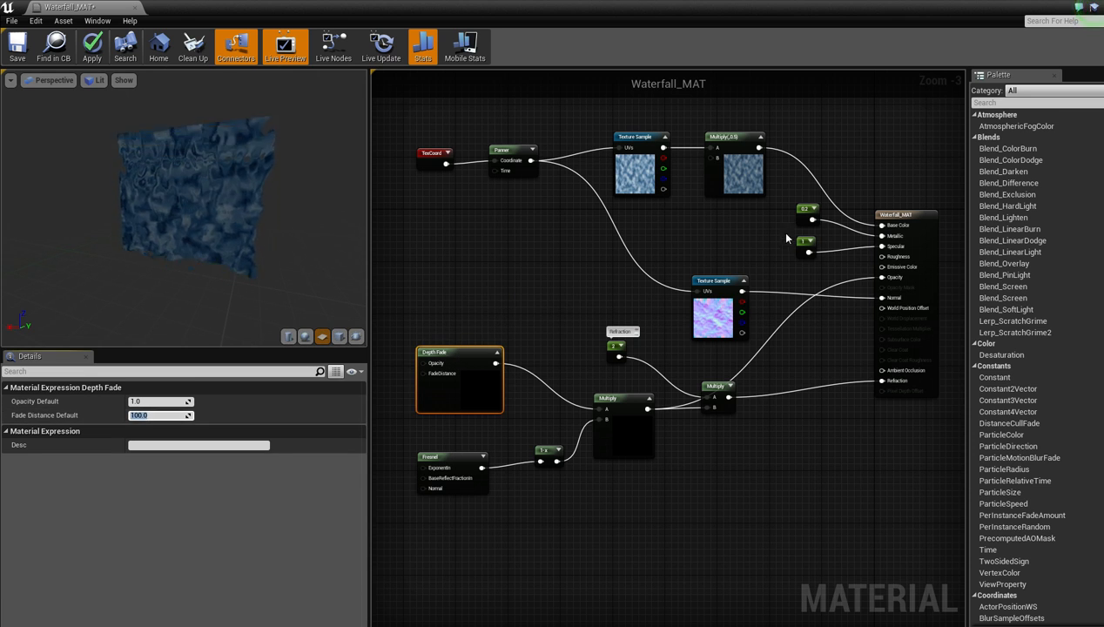
Step: Set the Depth Fade node's fade distance default to 250.0 in the opacity network
text(250.0)
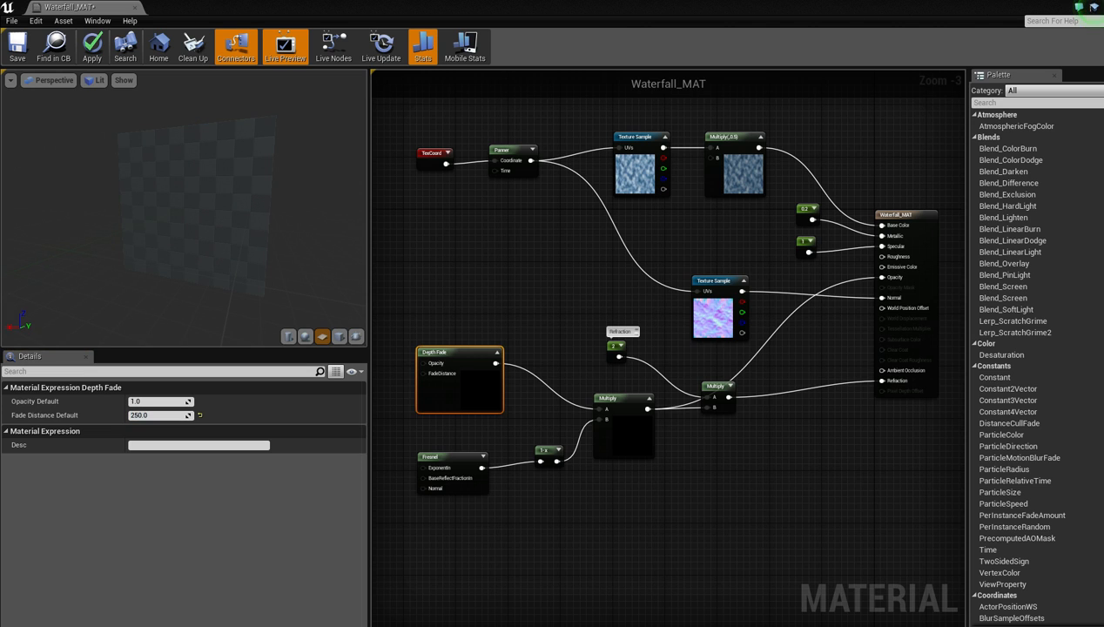
mouse_move(463, 471)
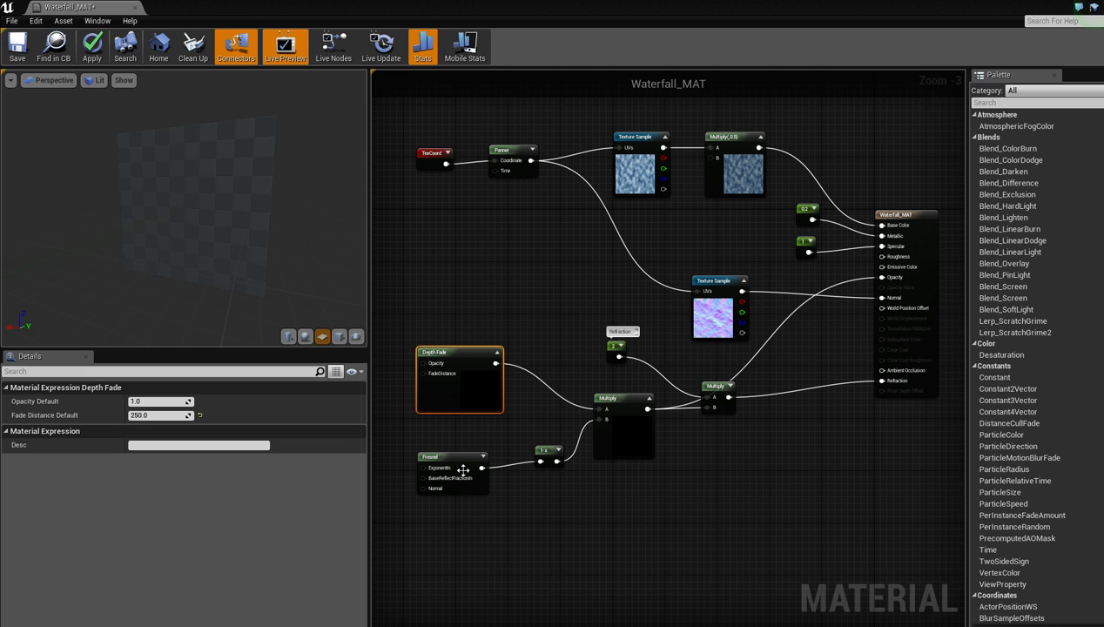
click(453, 457)
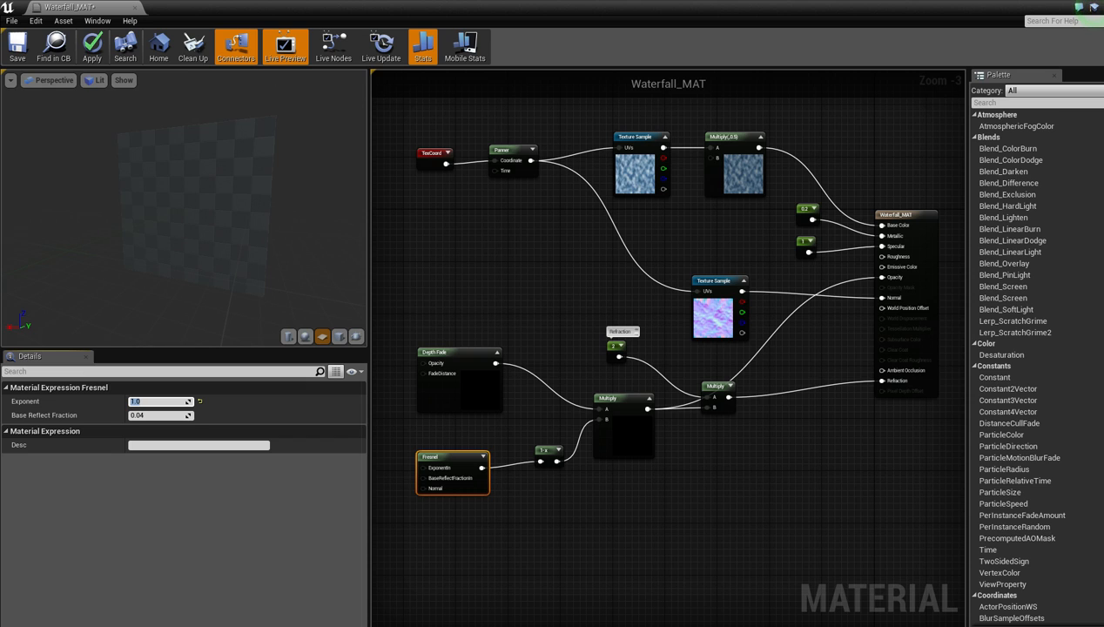
mouse_move(430, 258)
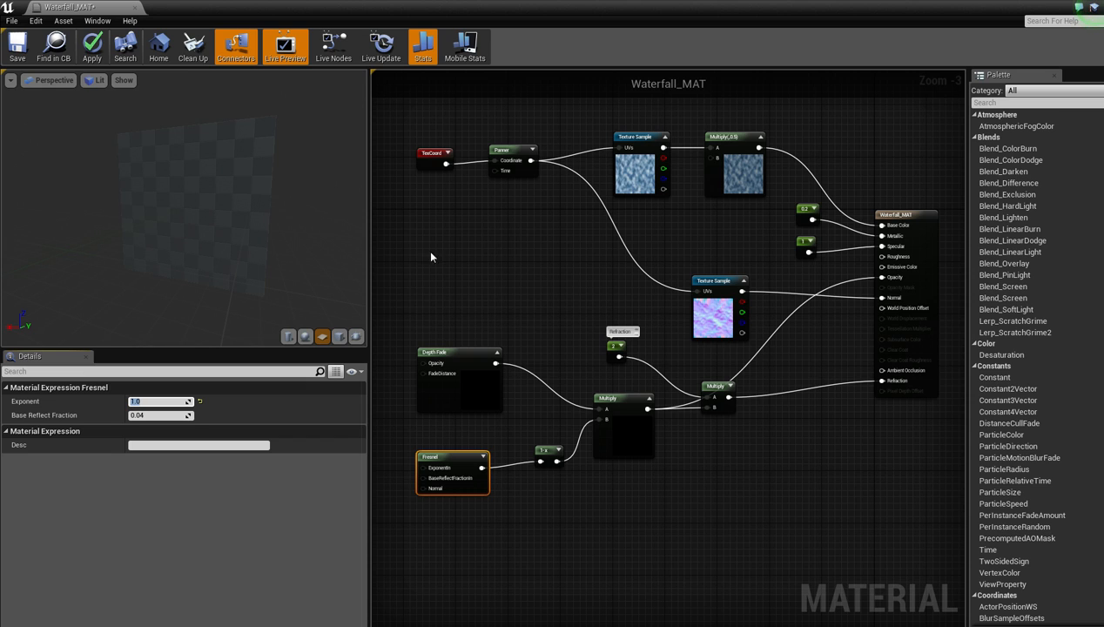
mouse_move(169, 209)
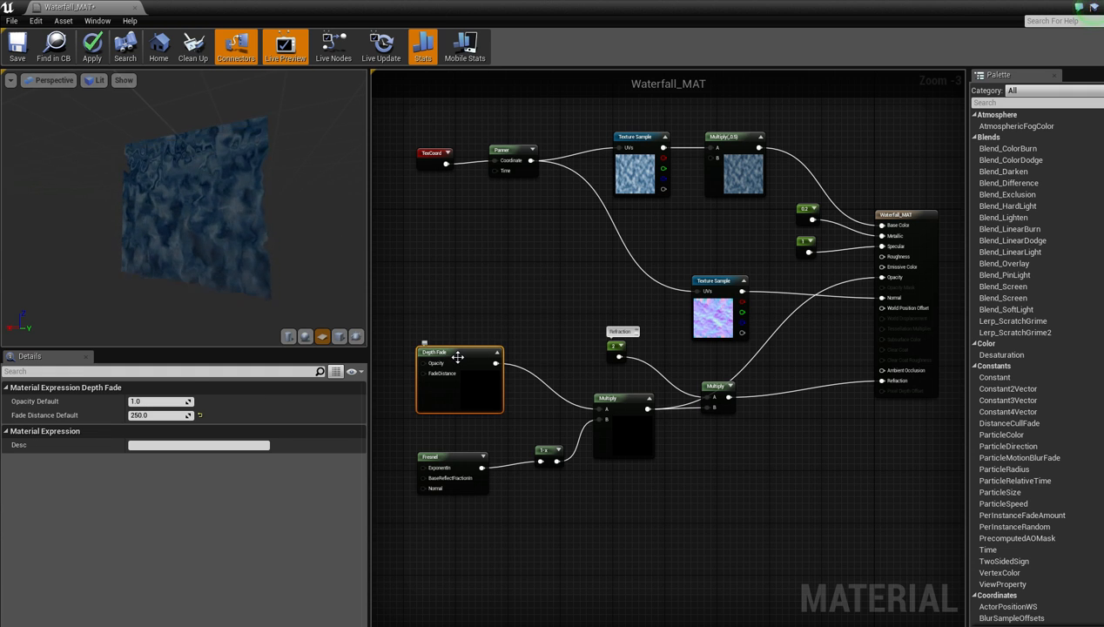
click(592, 301)
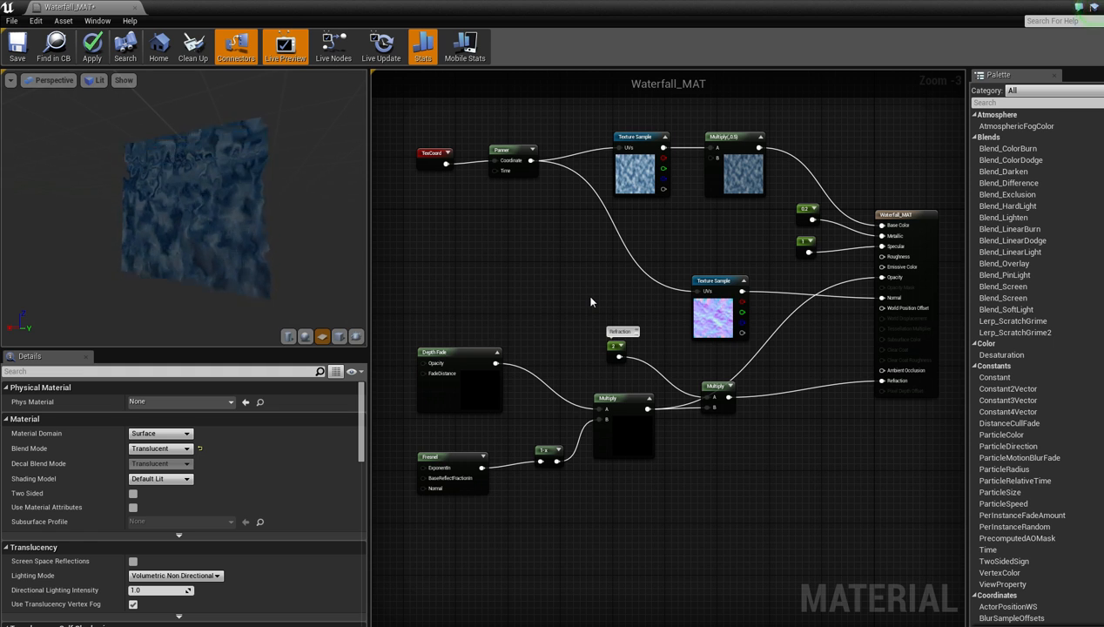
mouse_move(610, 259)
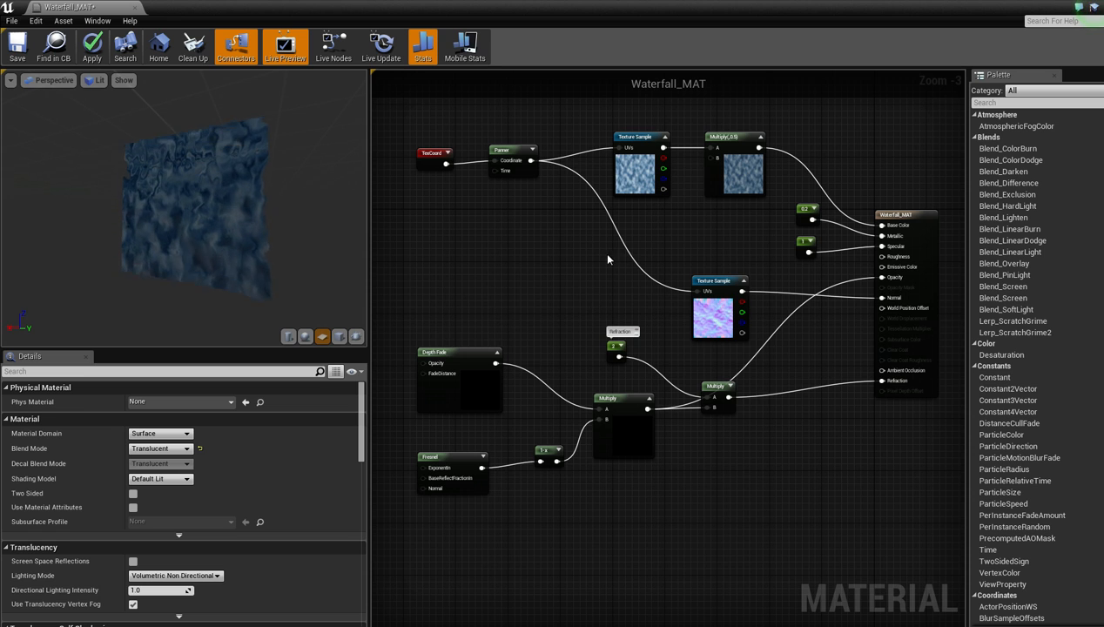
mouse_move(579, 262)
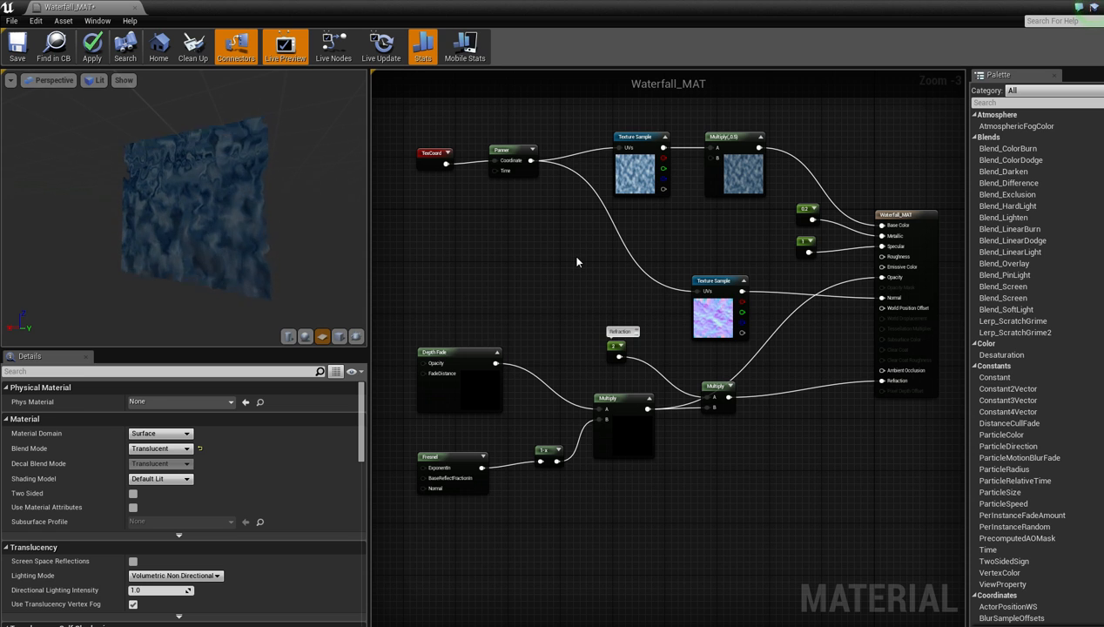
click(17, 47)
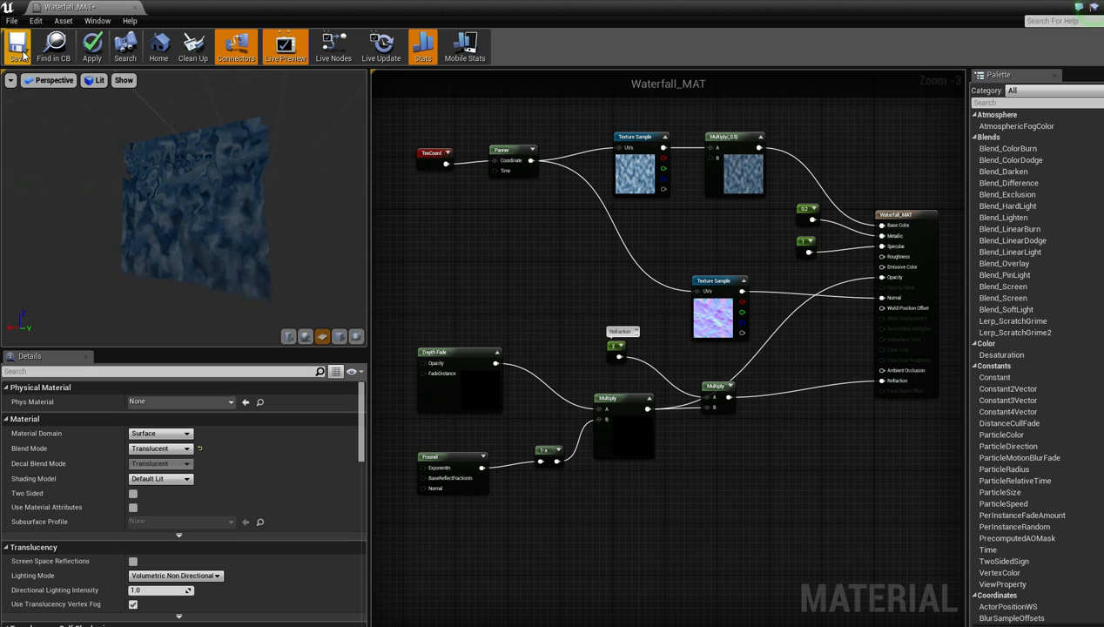